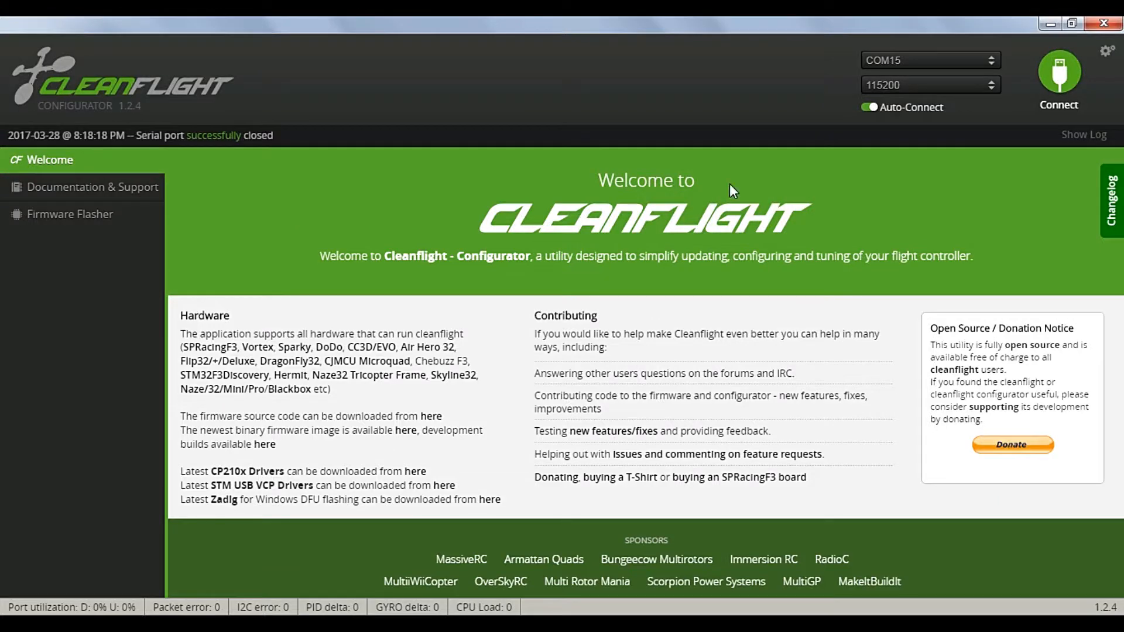
- Connect to the flight controller and view the Setup page with live board readings
click(1058, 70)
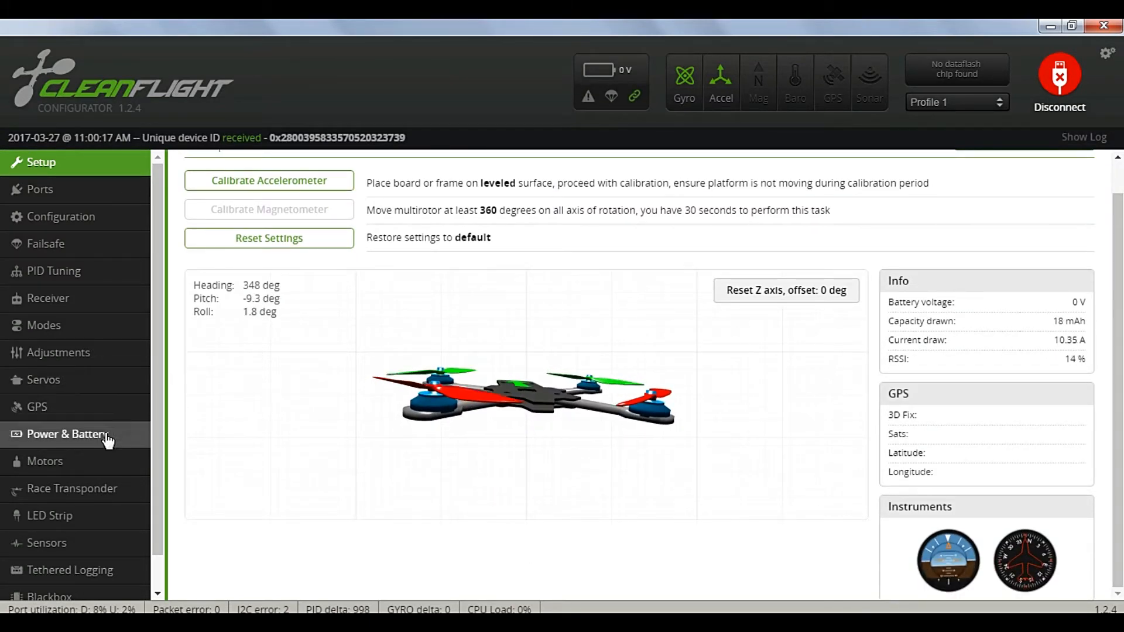
scroll(down, 3)
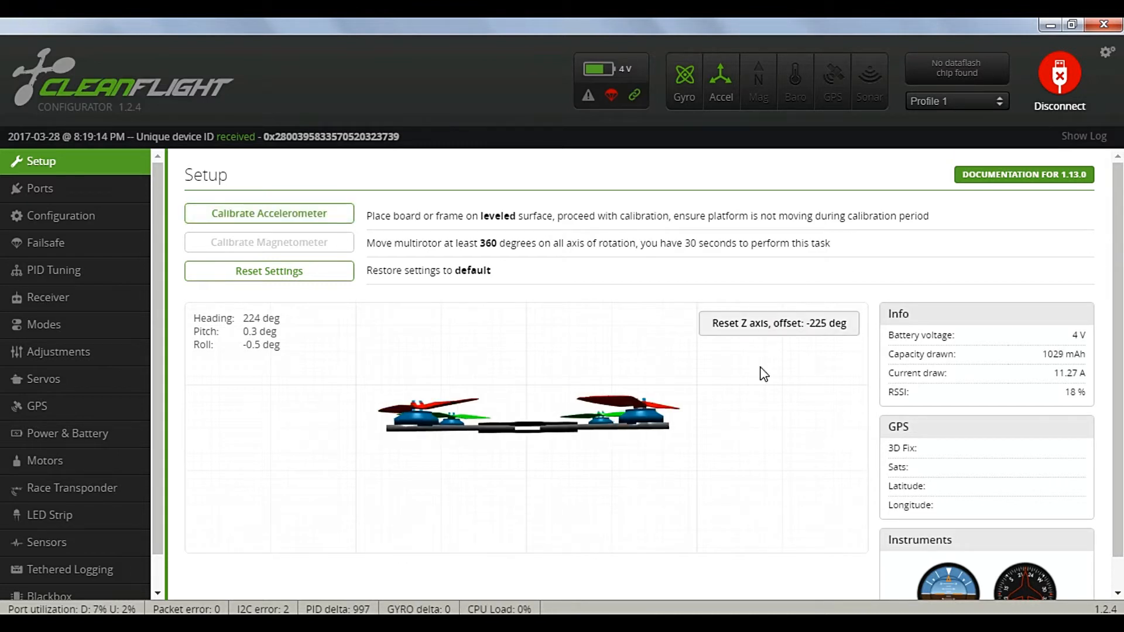
mouse_move(635, 505)
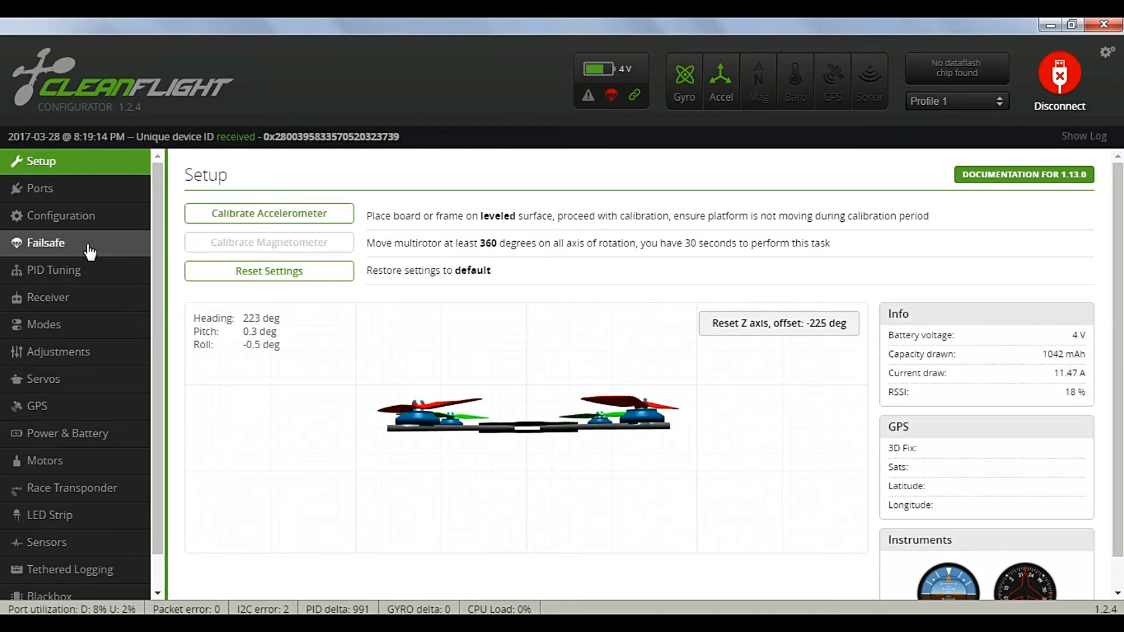
- Review the Ports page, then show the Configuration page with Quad X mixer and ESC/motor settings
click(40, 187)
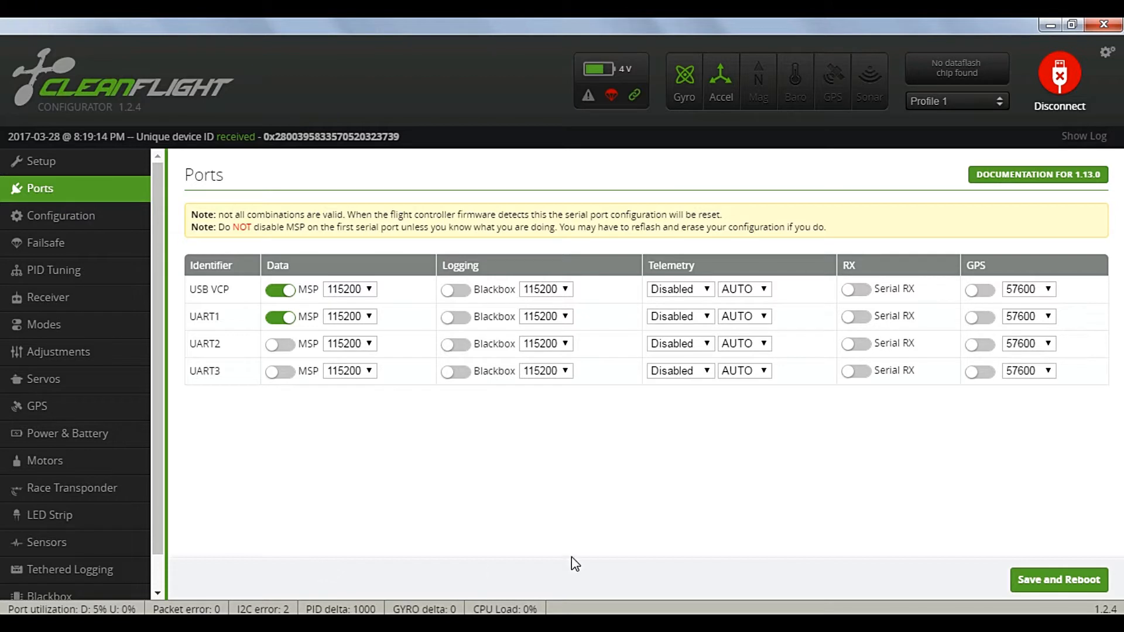
mouse_move(100, 239)
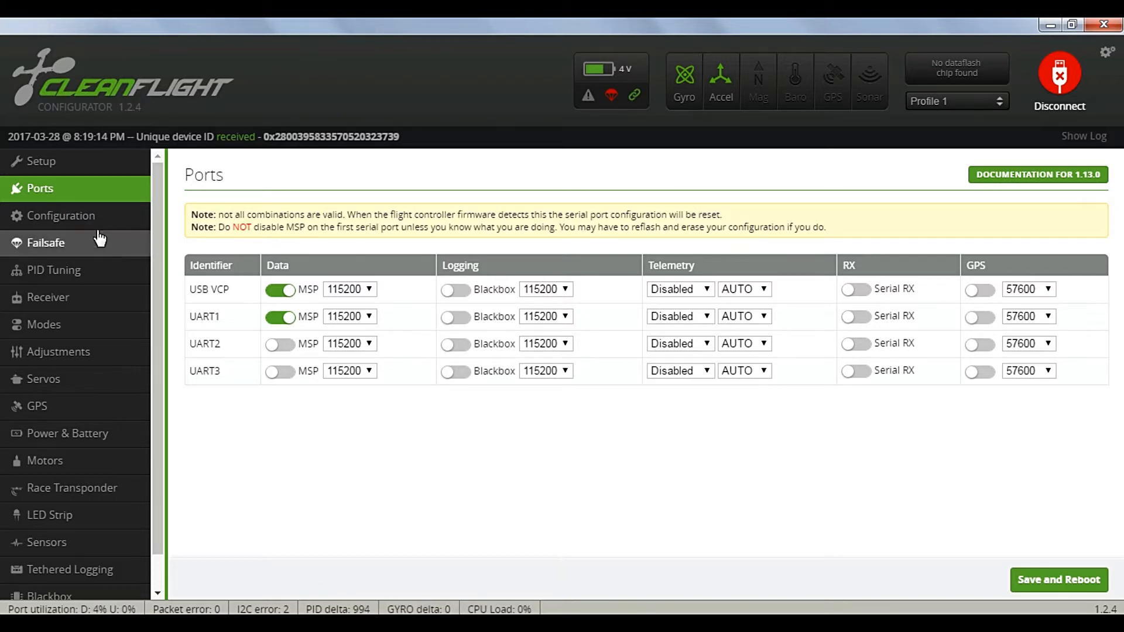
click(61, 215)
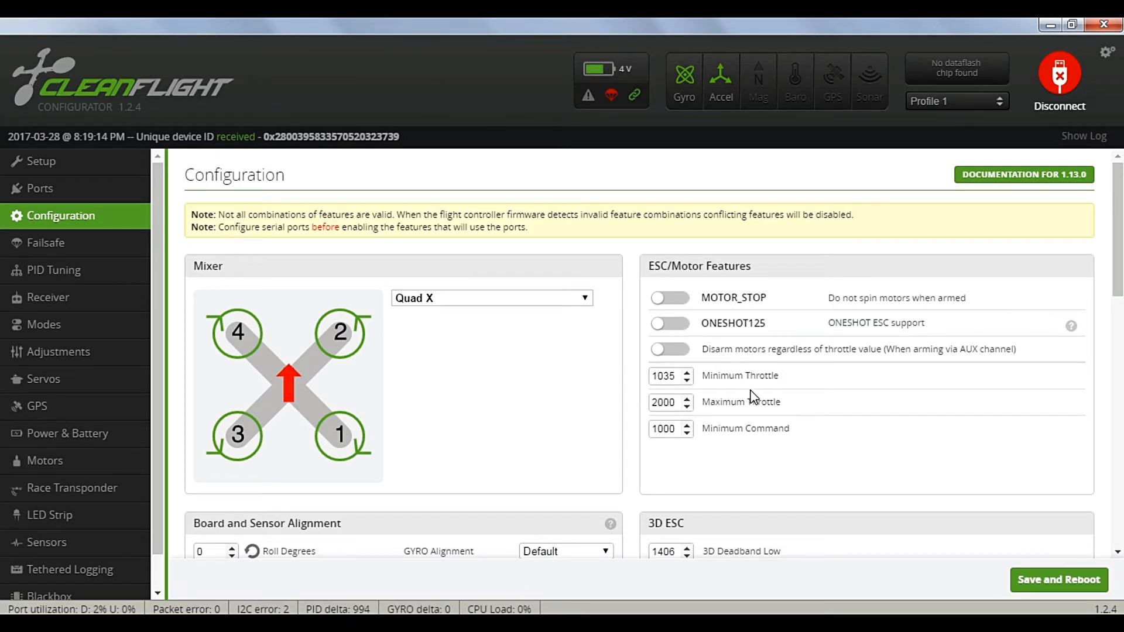
mouse_move(689, 393)
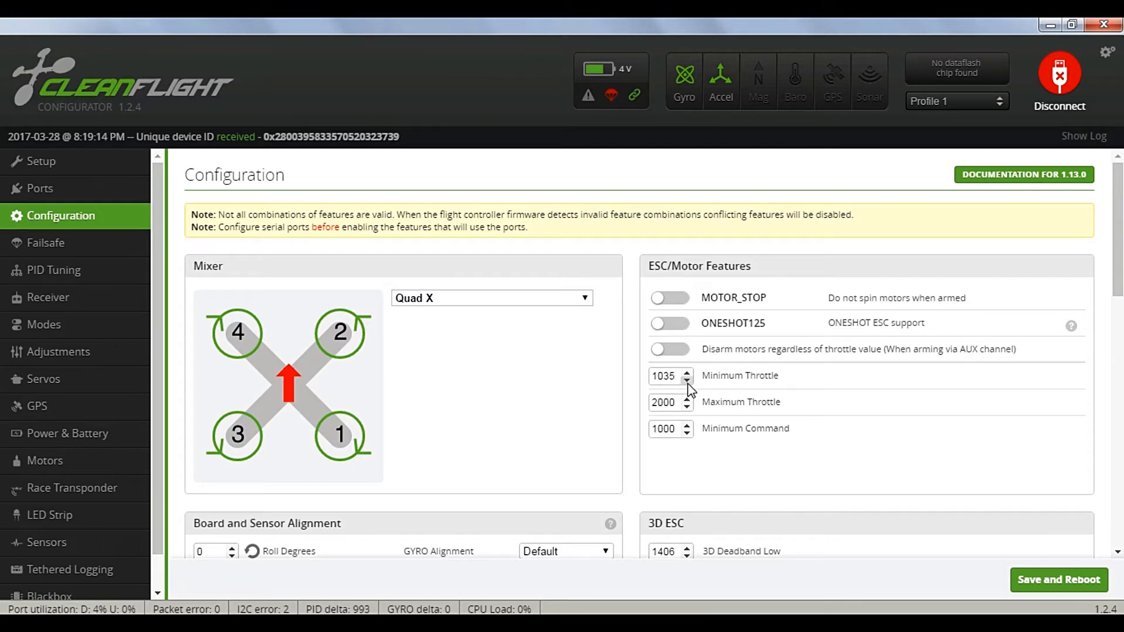
mouse_move(884, 452)
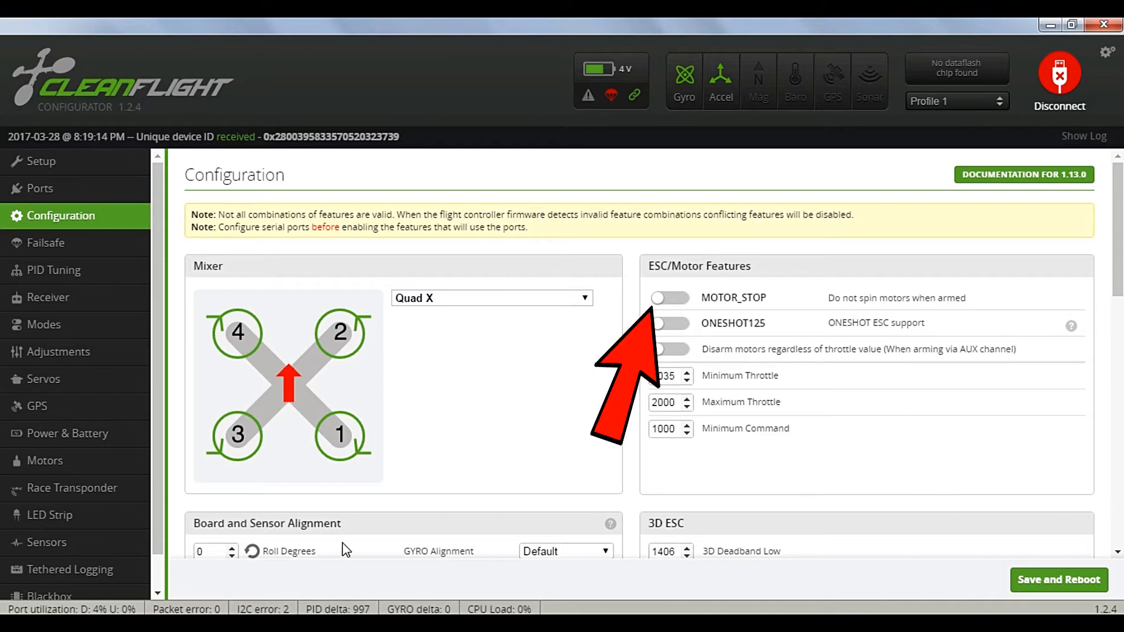
mouse_move(37, 251)
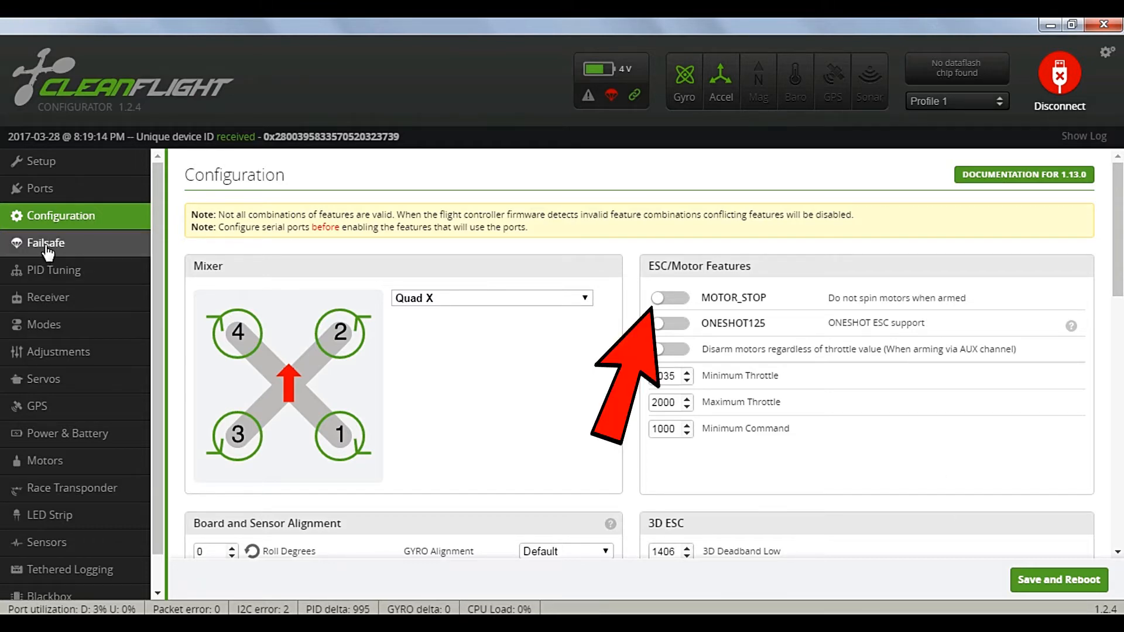
- Review the Failsafe pulse range and stage 2 settings, then show the PID Tuning values
click(45, 244)
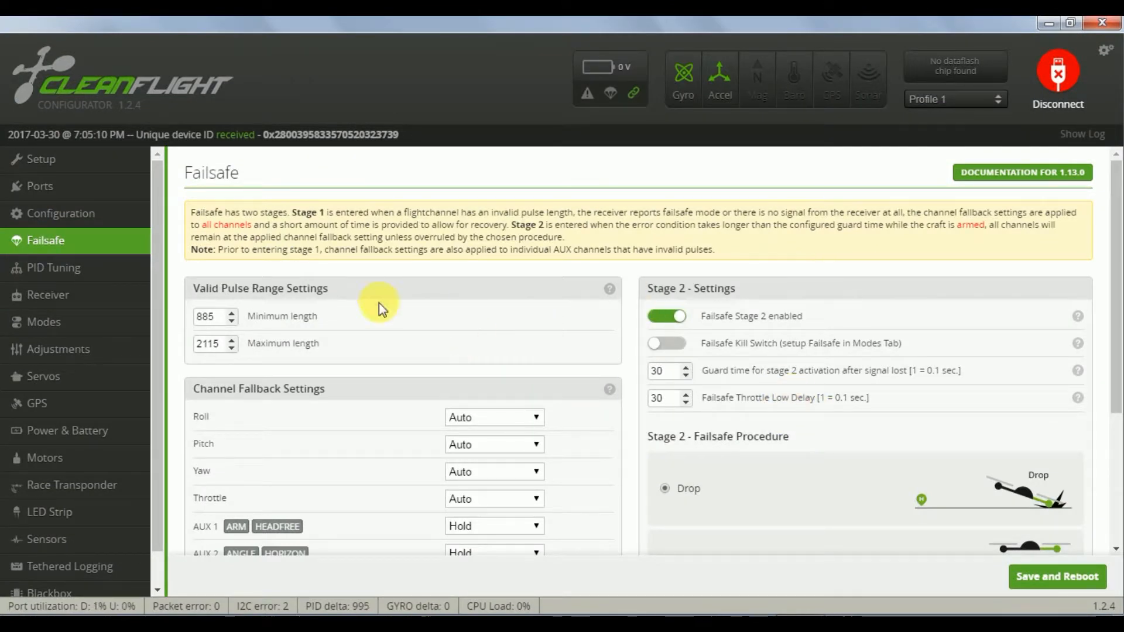
mouse_move(709, 314)
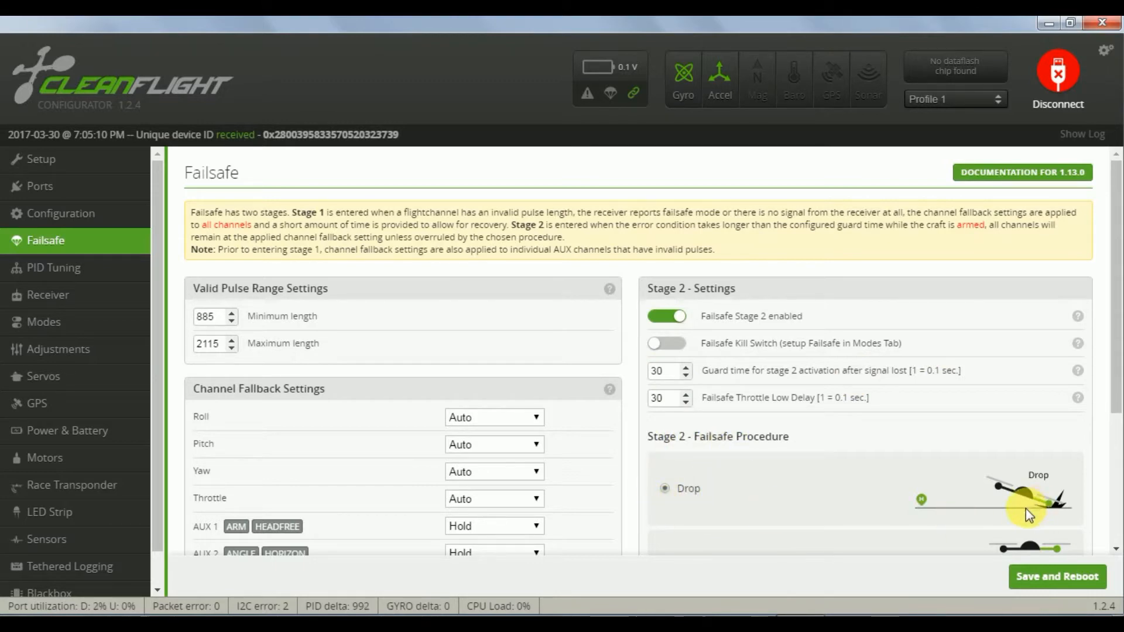
click(55, 268)
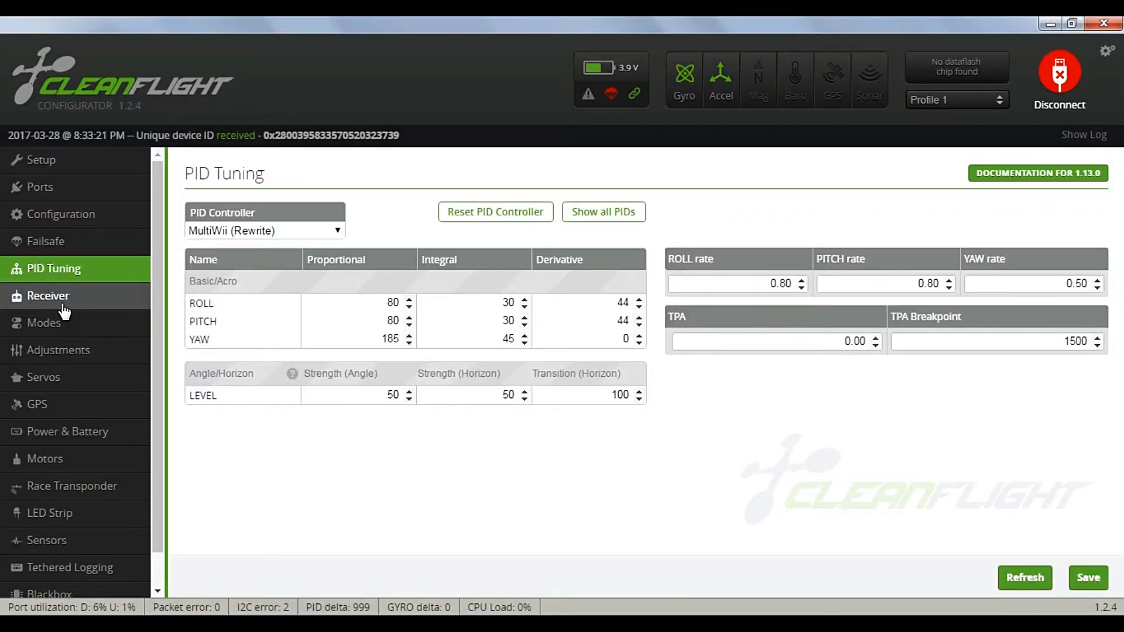
mouse_move(263, 424)
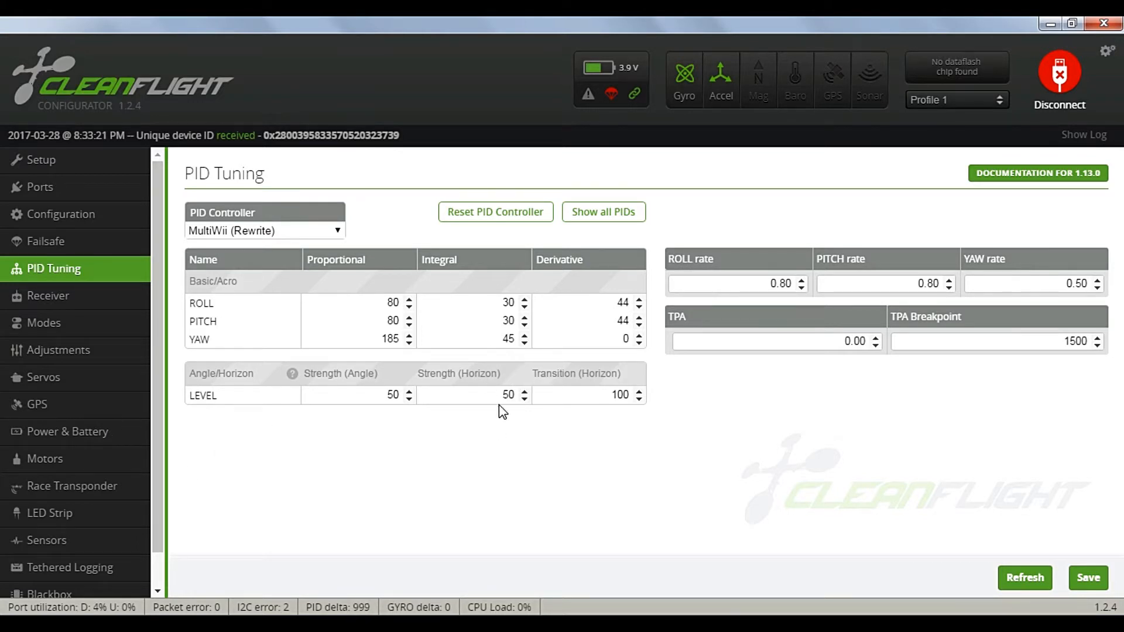
mouse_move(488, 381)
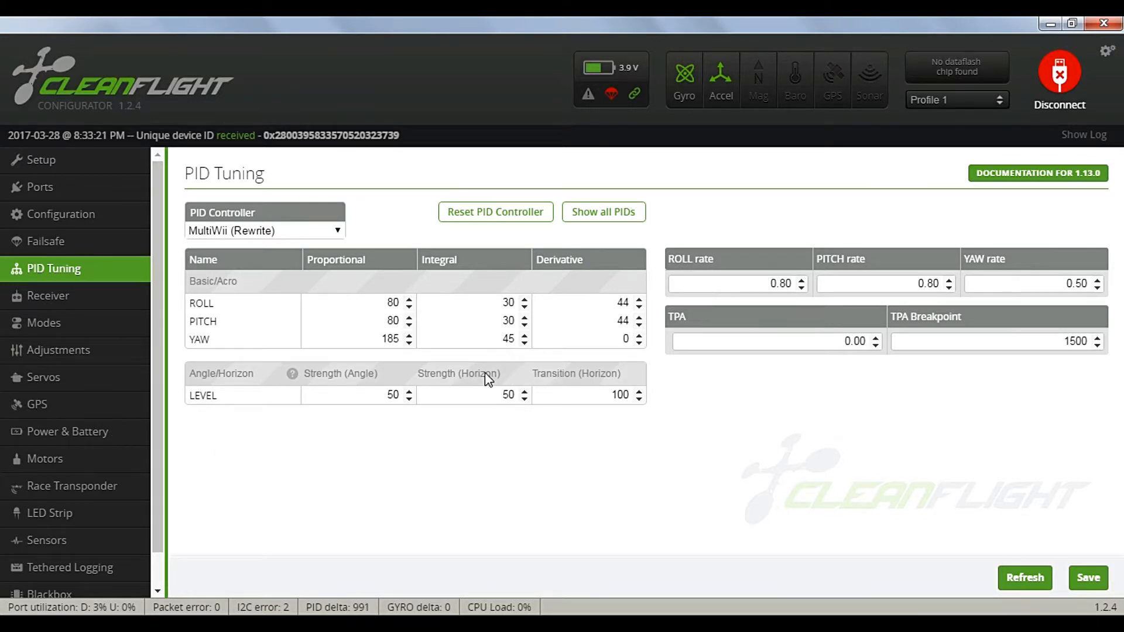
- Show the Receiver page with TAER1234 channel mapping and live channel bars
click(49, 295)
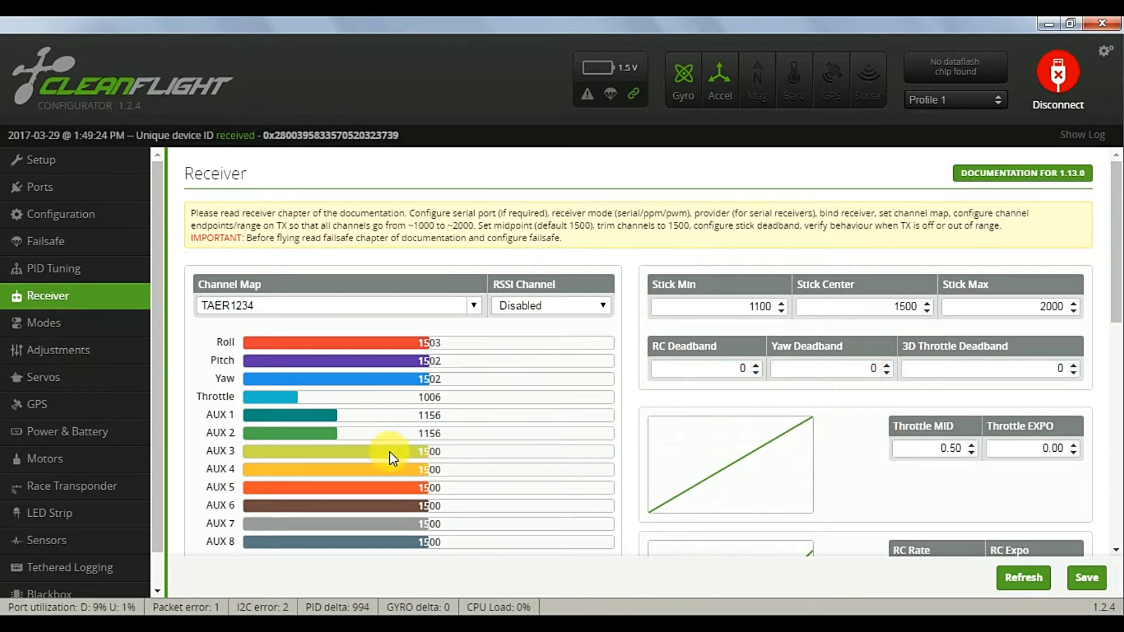
- Show the Modes page with ARM on AUX 1 and Angle, Horizon, Headfree on AUX 2
click(43, 323)
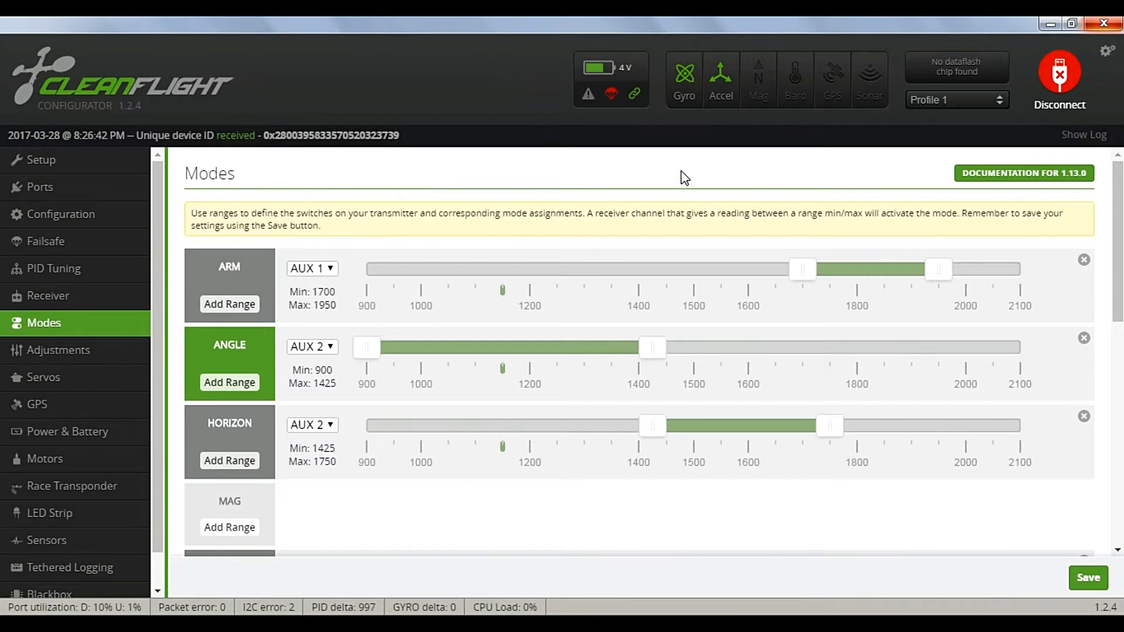
mouse_move(313, 281)
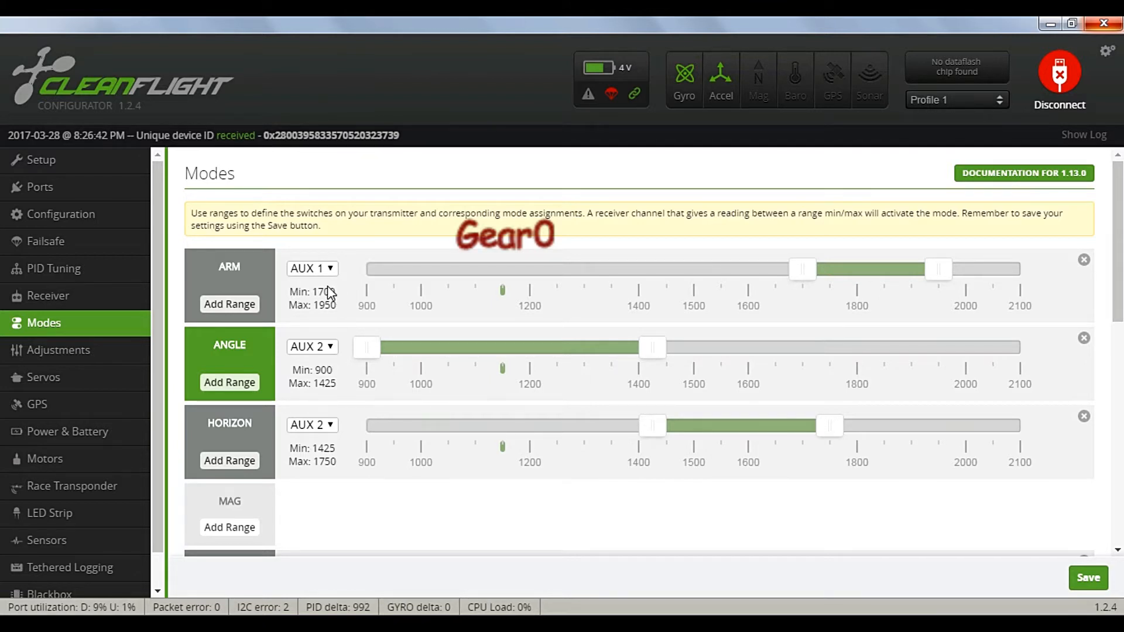
mouse_move(348, 297)
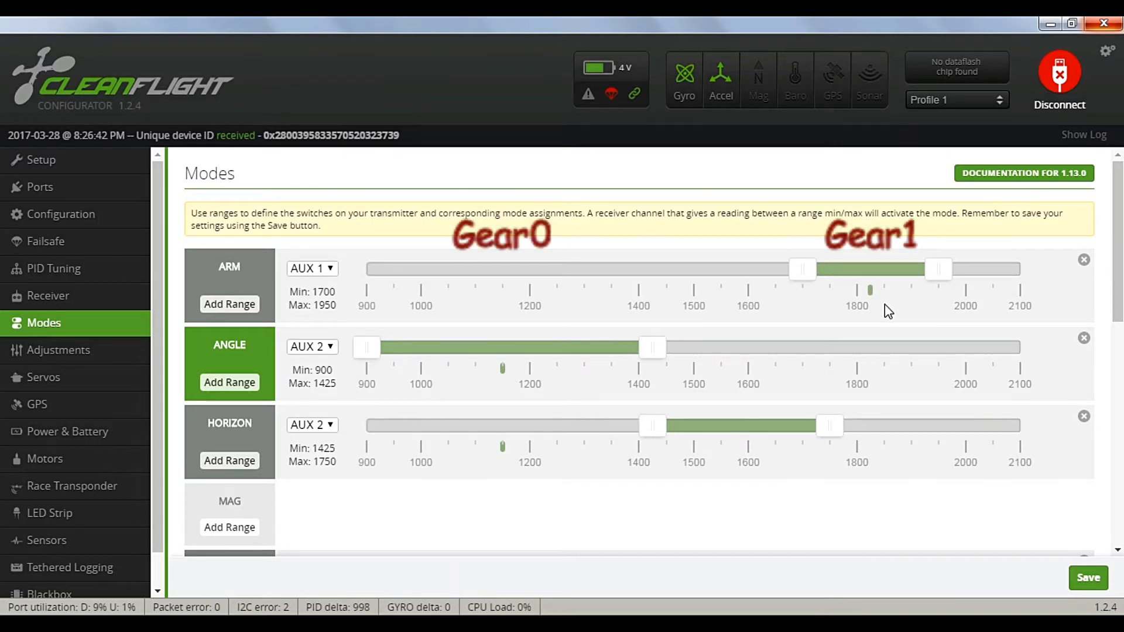
mouse_move(878, 304)
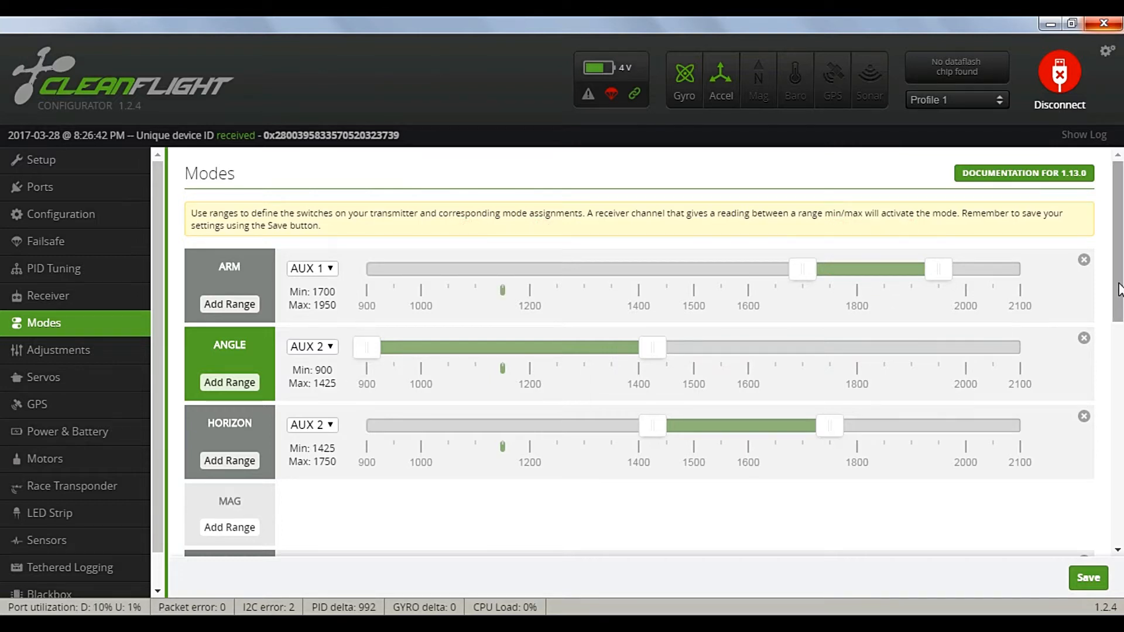
scroll(down, 3)
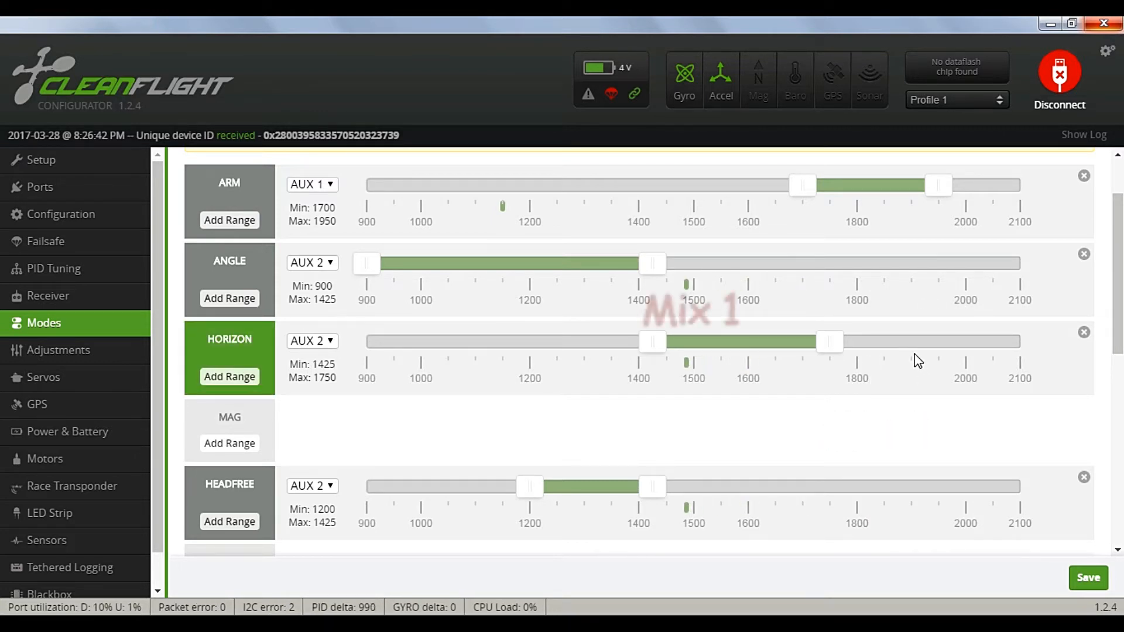
mouse_move(699, 369)
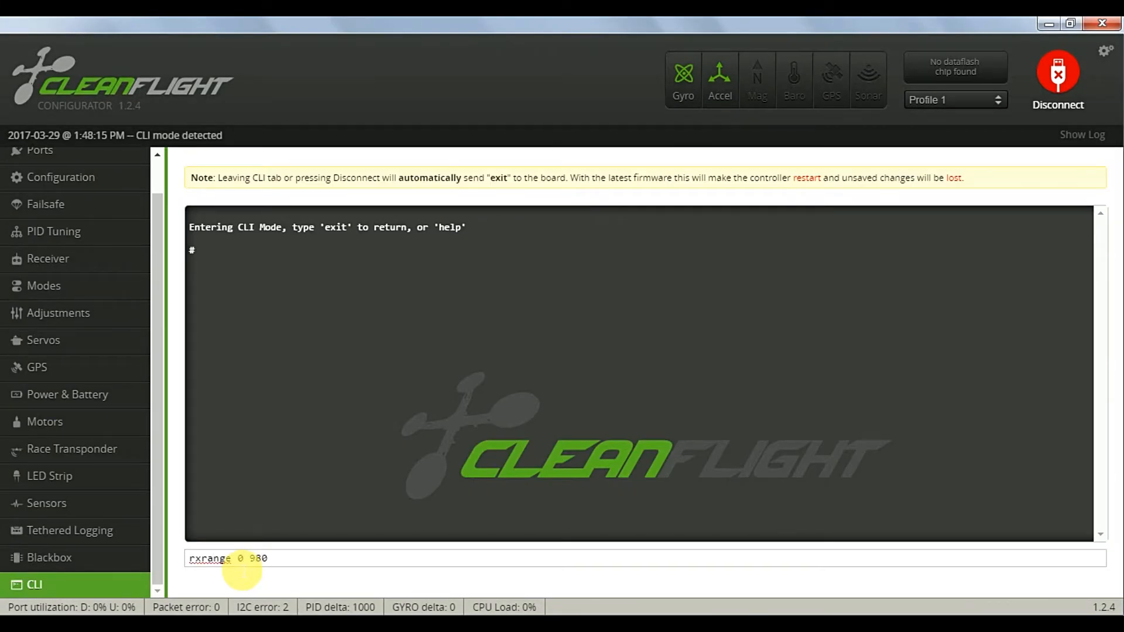
- Run rxrange 980 1870 commands for receiver channels 0 through 3 in the CLI
text(1870)
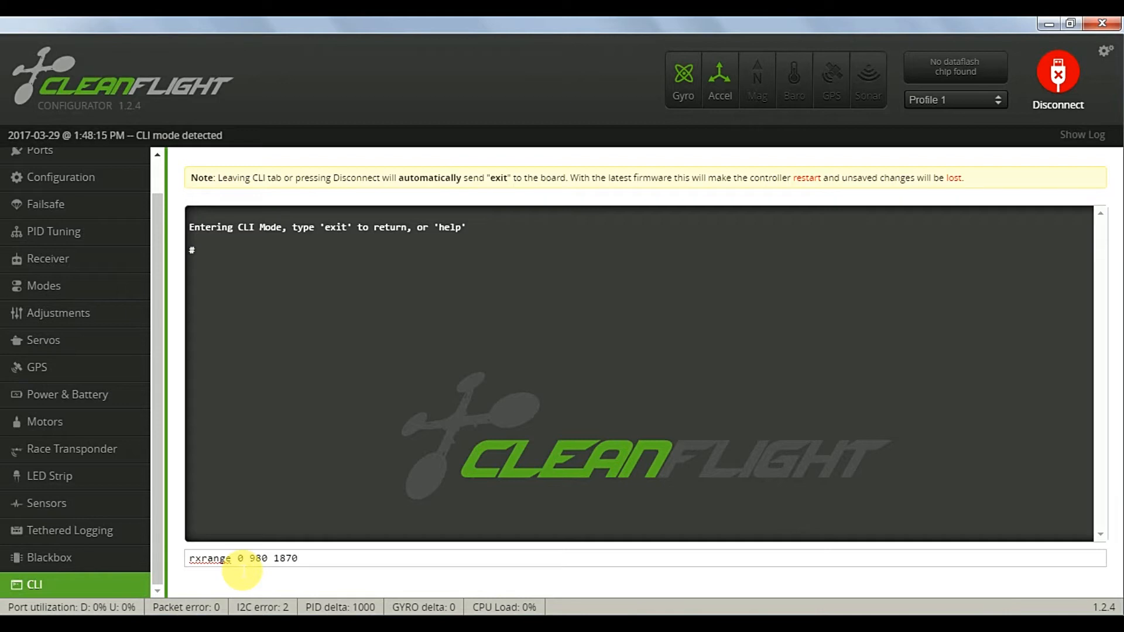
key(Enter)
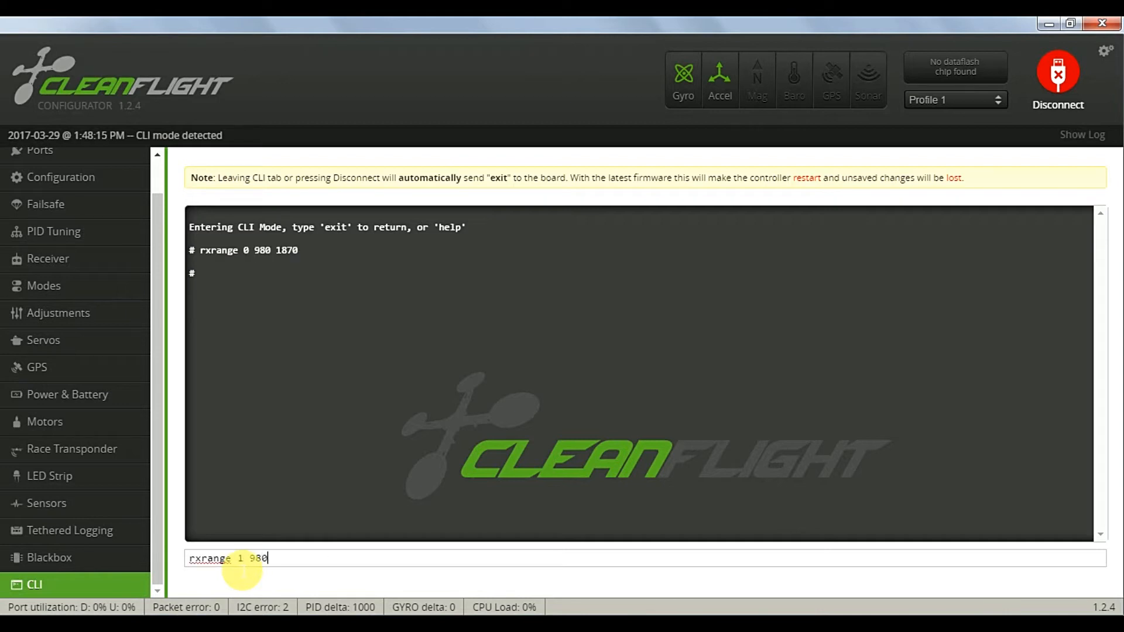
text(1870)
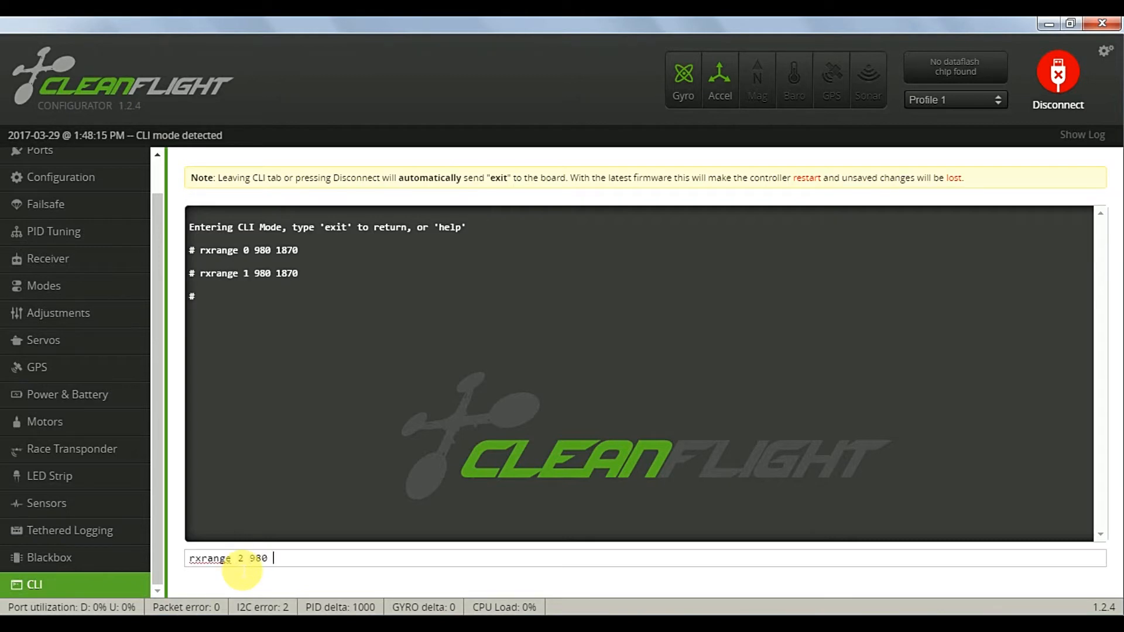
key(Enter)
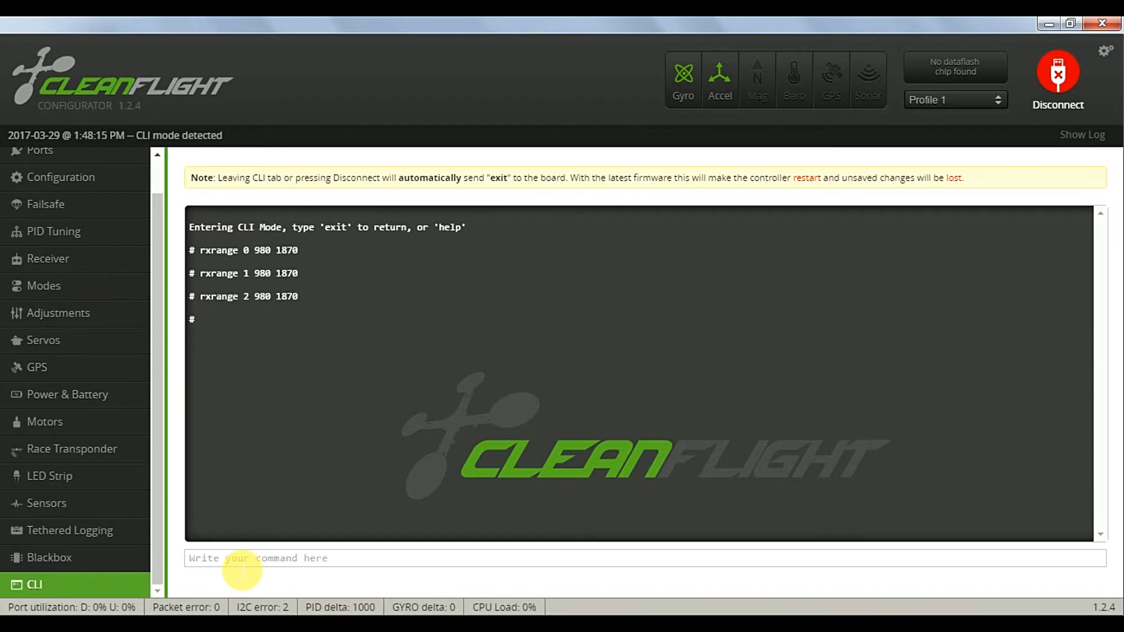
text(rxrange 3)
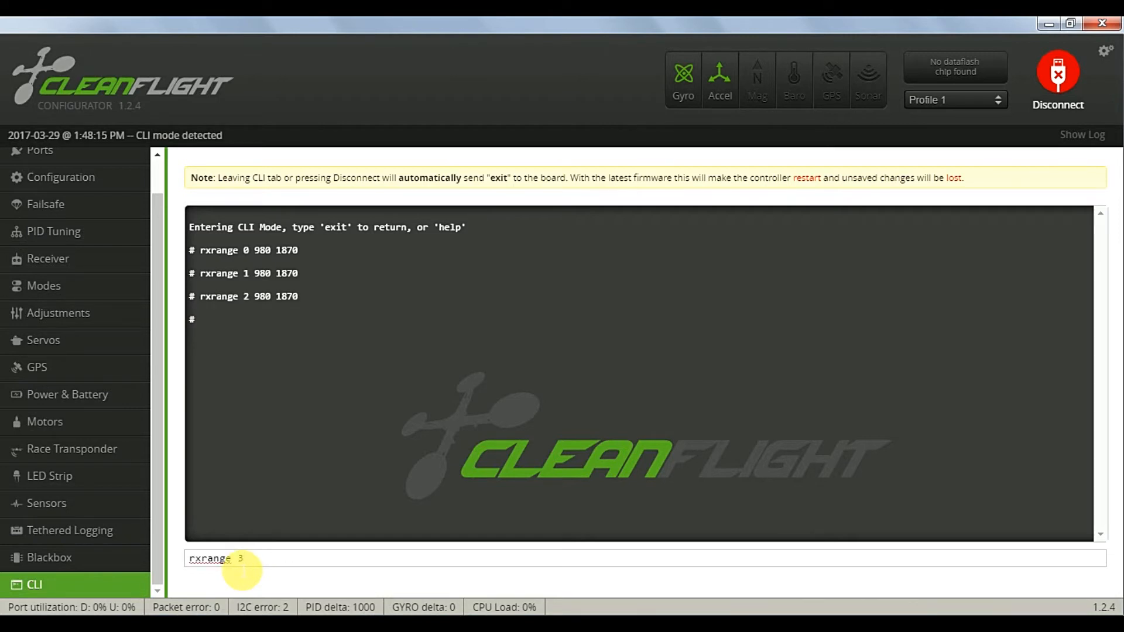
text(980 1870)
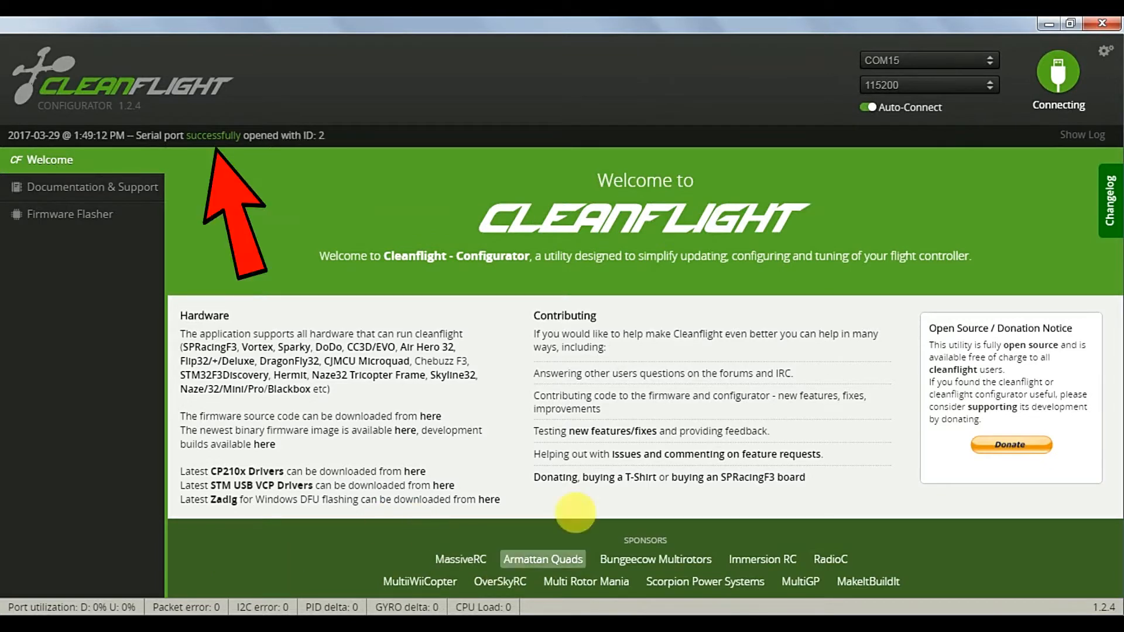
- Reconnect the board, check receiver channels centred near 1500, then switch to CLI mode
click(1057, 70)
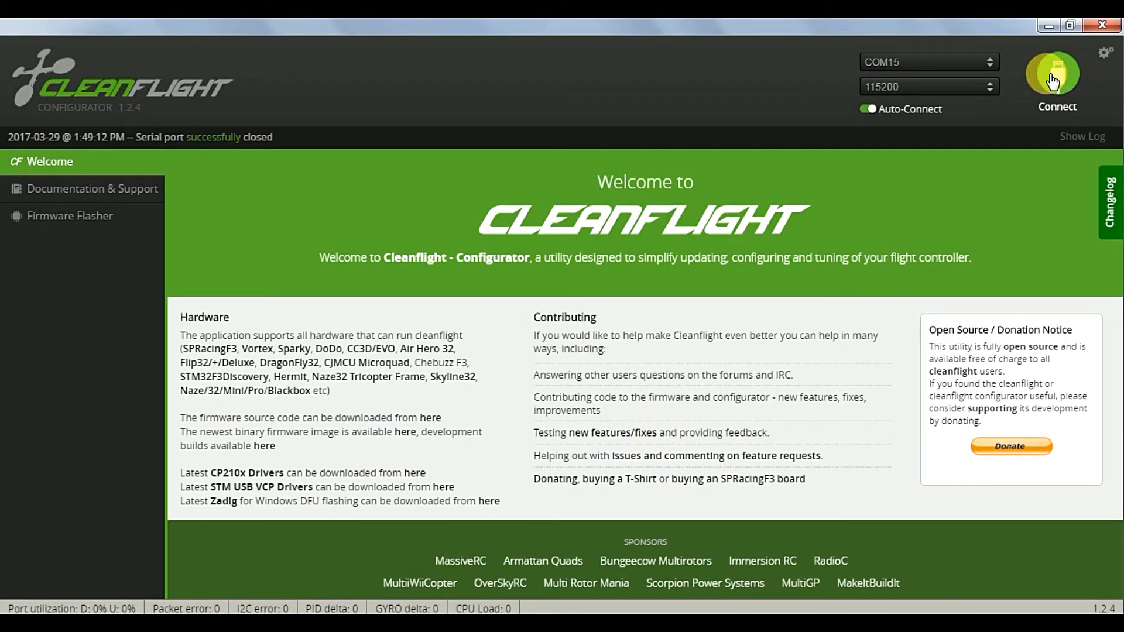
click(1053, 73)
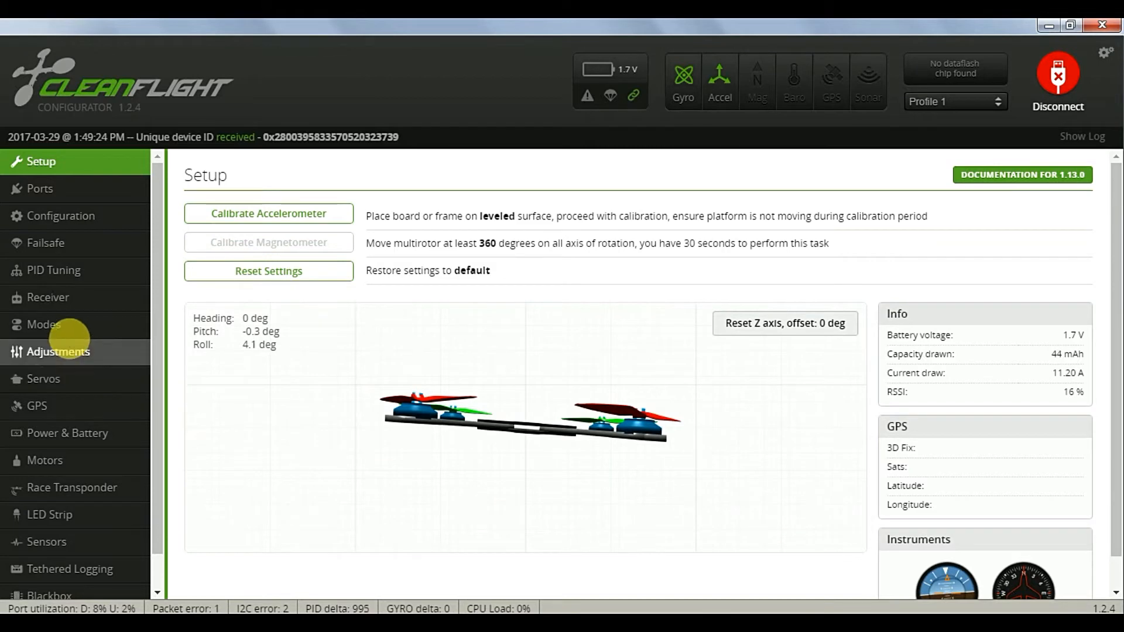
click(48, 298)
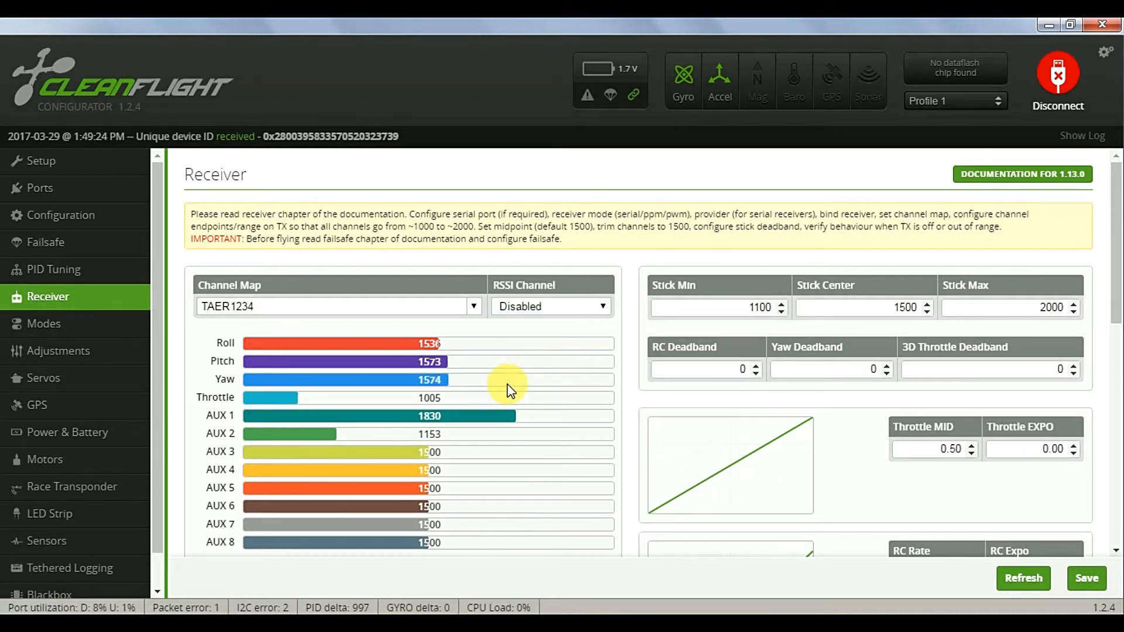
mouse_move(472, 400)
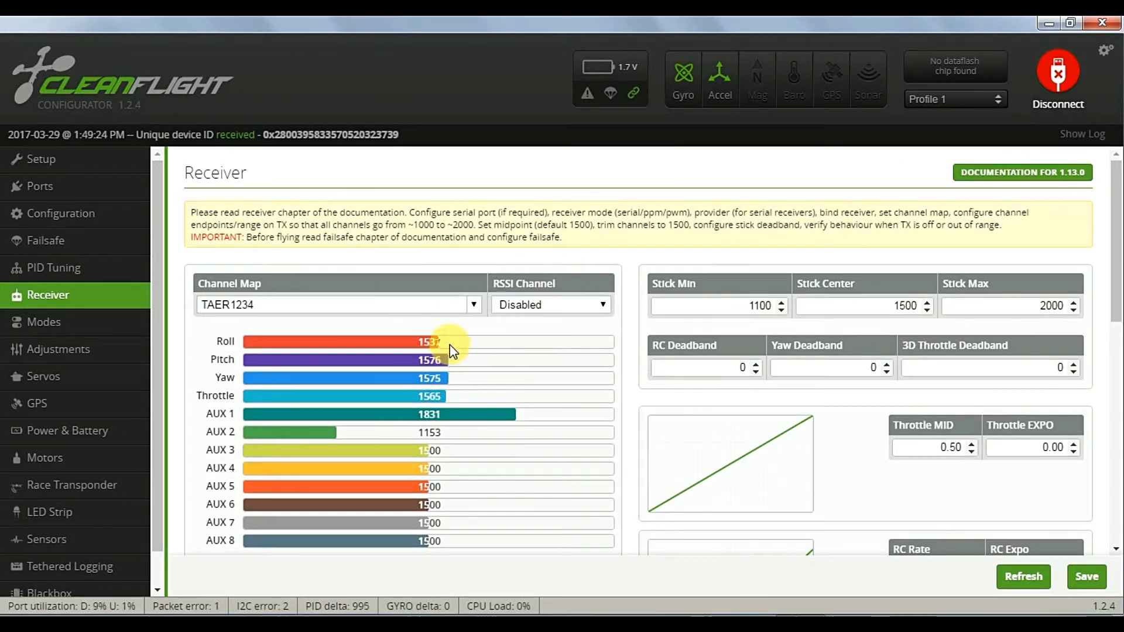
mouse_move(473, 345)
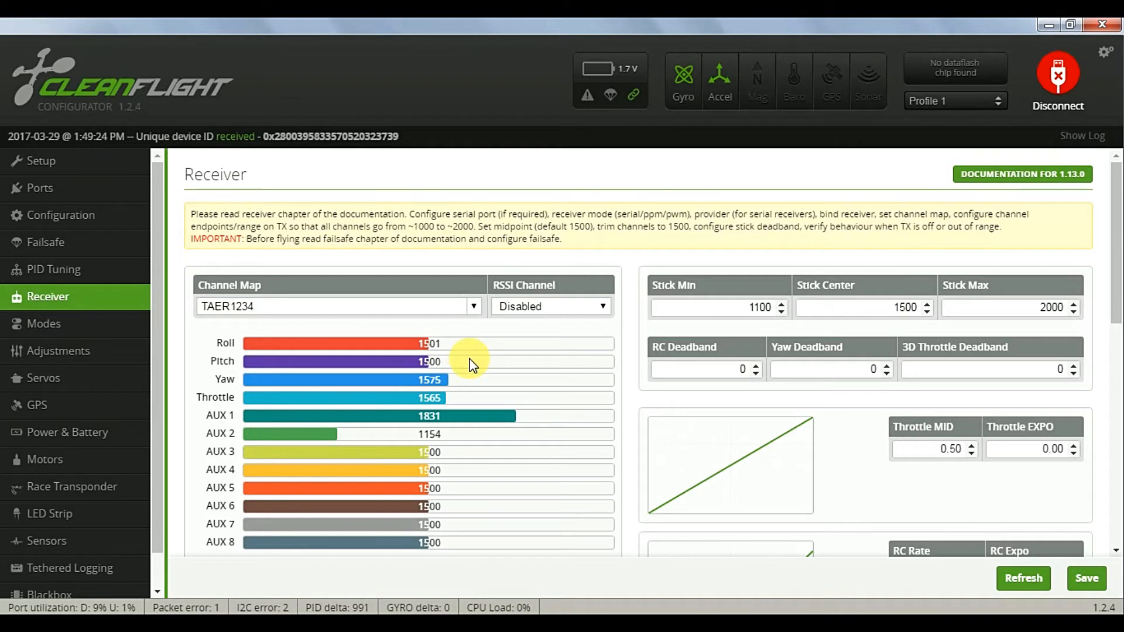
mouse_move(449, 379)
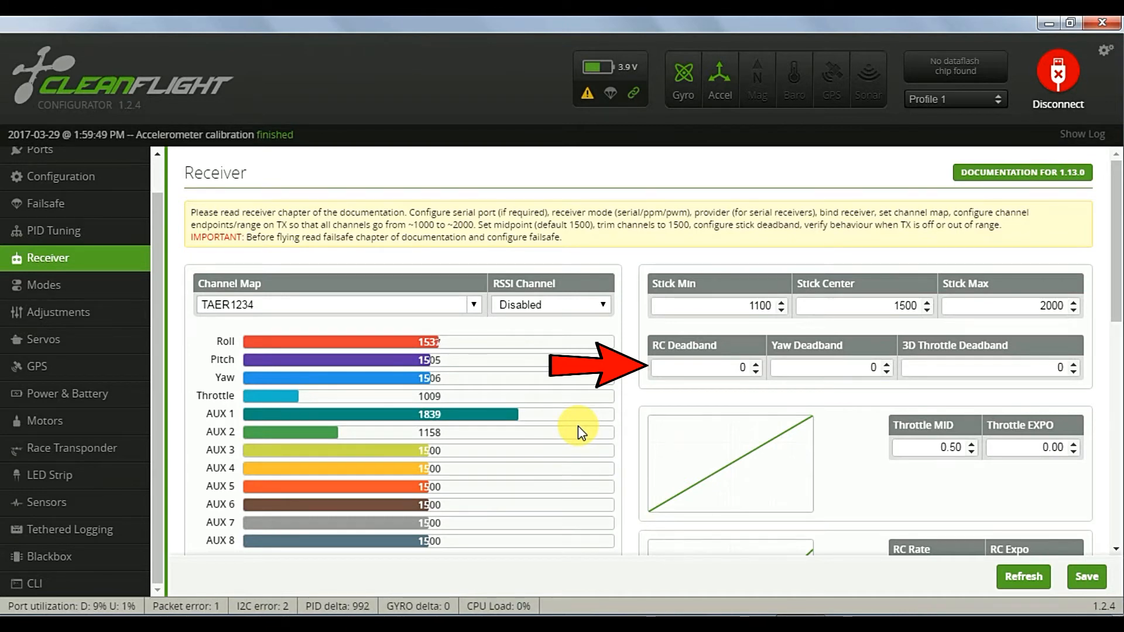
click(1057, 75)
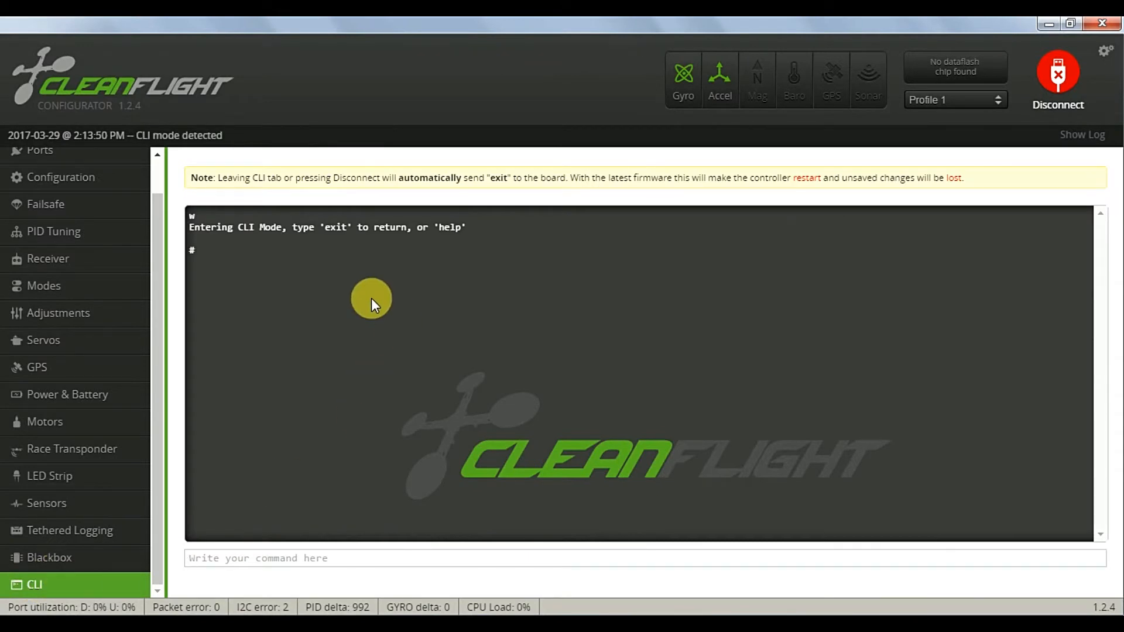
- Run 'profile 0' then 'dump 20170329' to print the complete settings dump
text(profile)
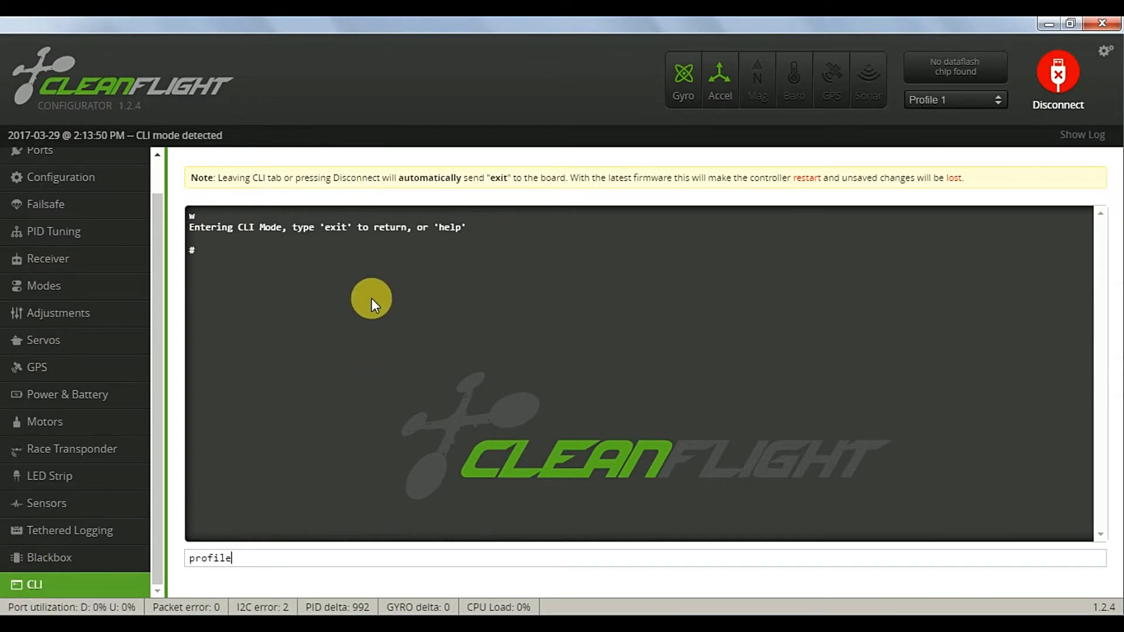
text(0)
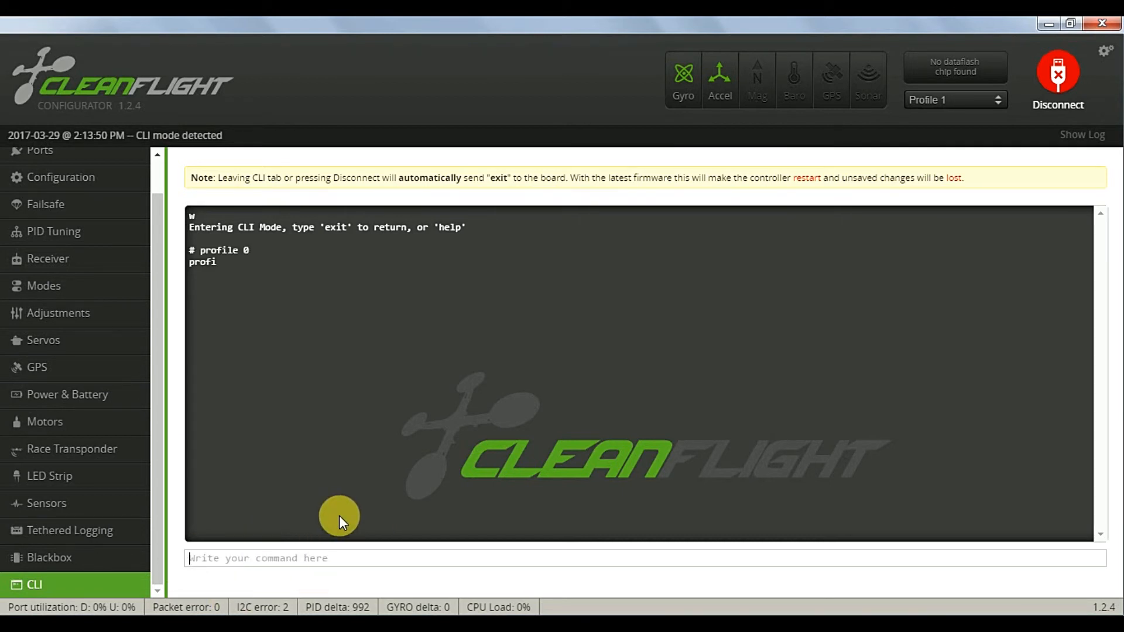
text(dump)
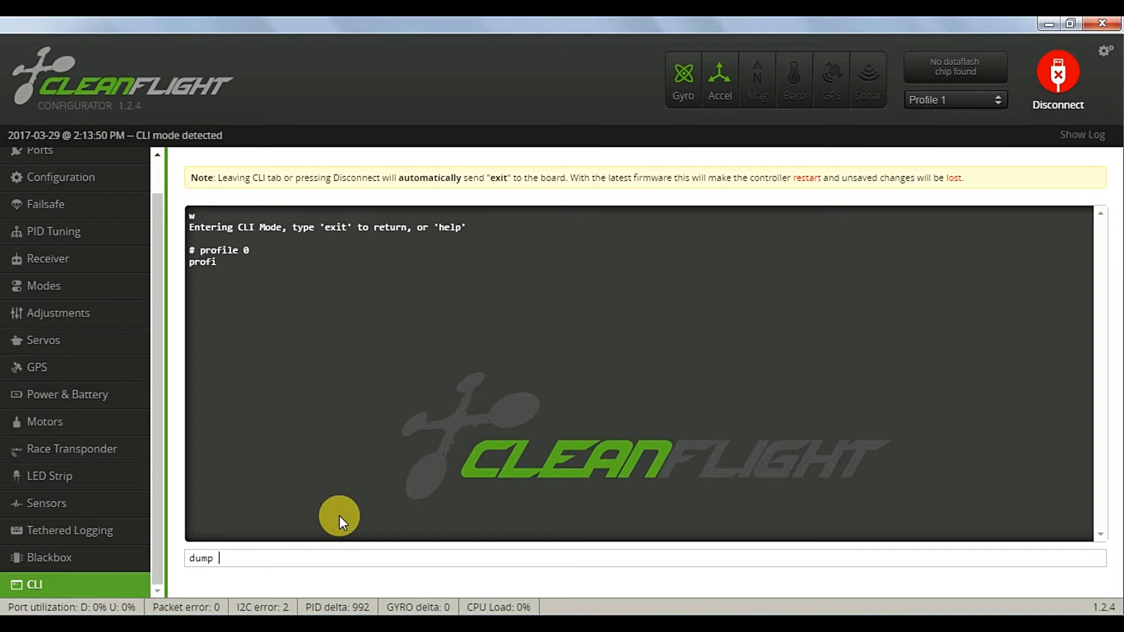
text(201)
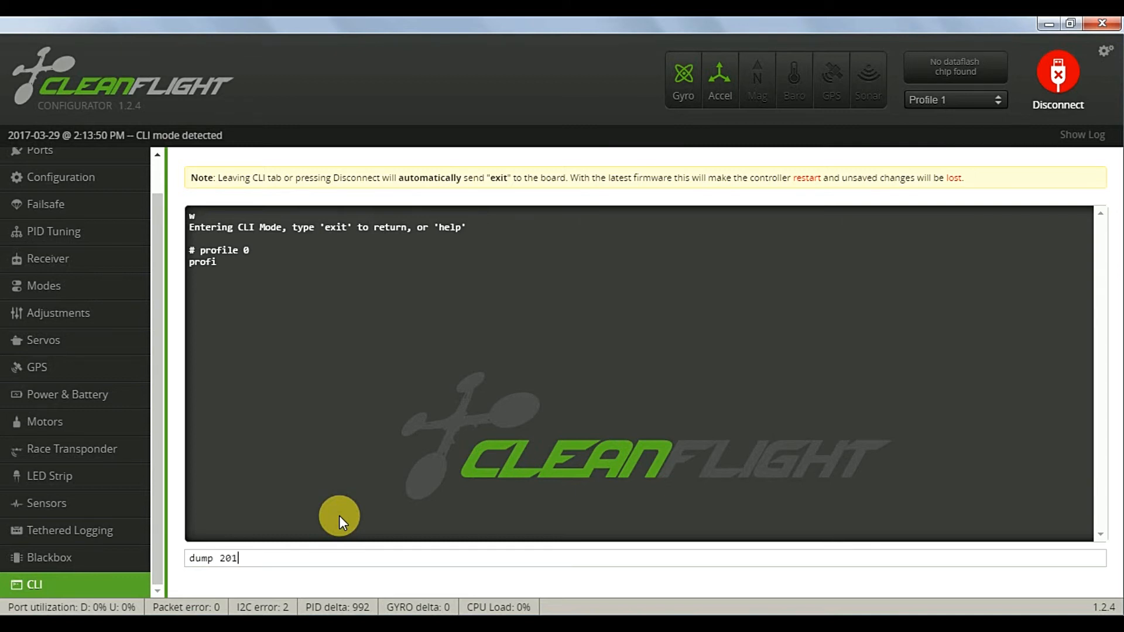
text(703)
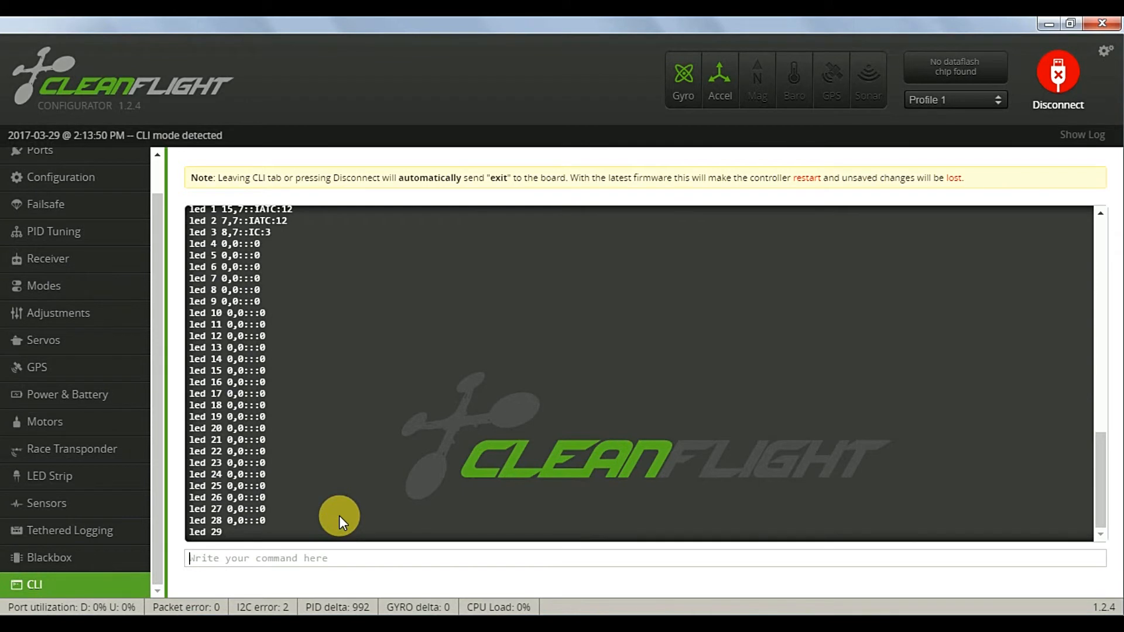
scroll(down, 3)
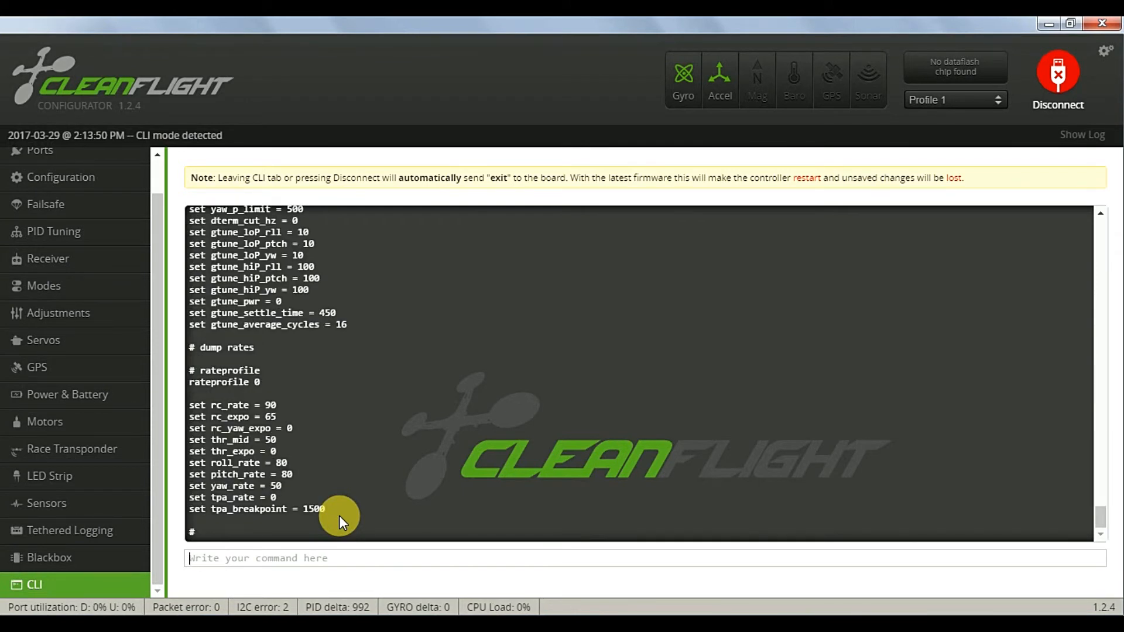
mouse_move(206, 536)
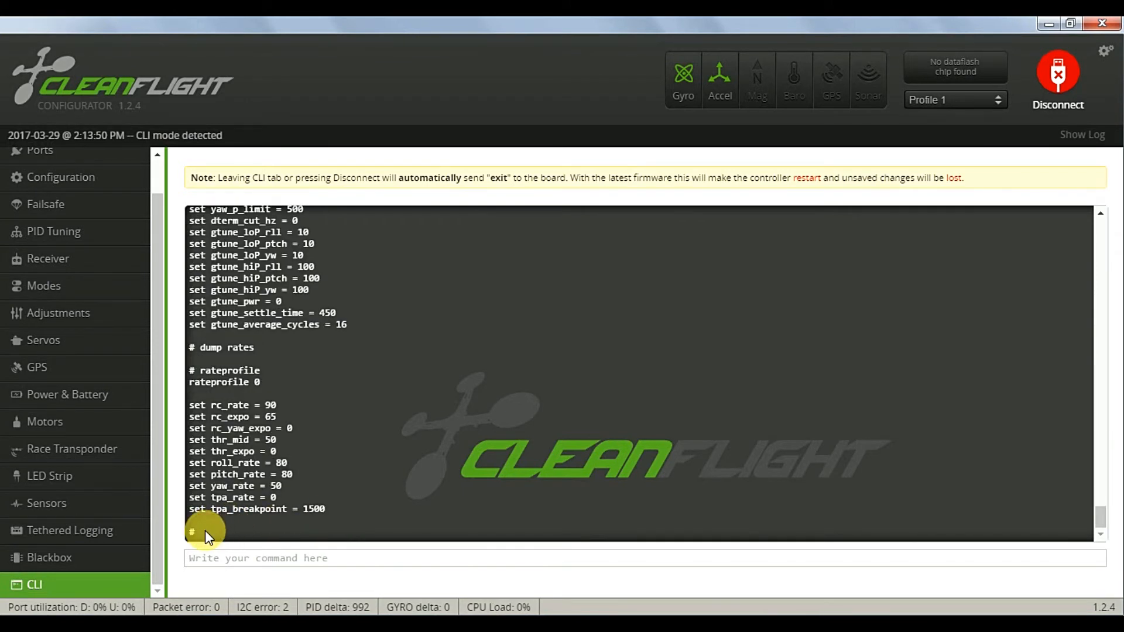
mouse_move(392, 547)
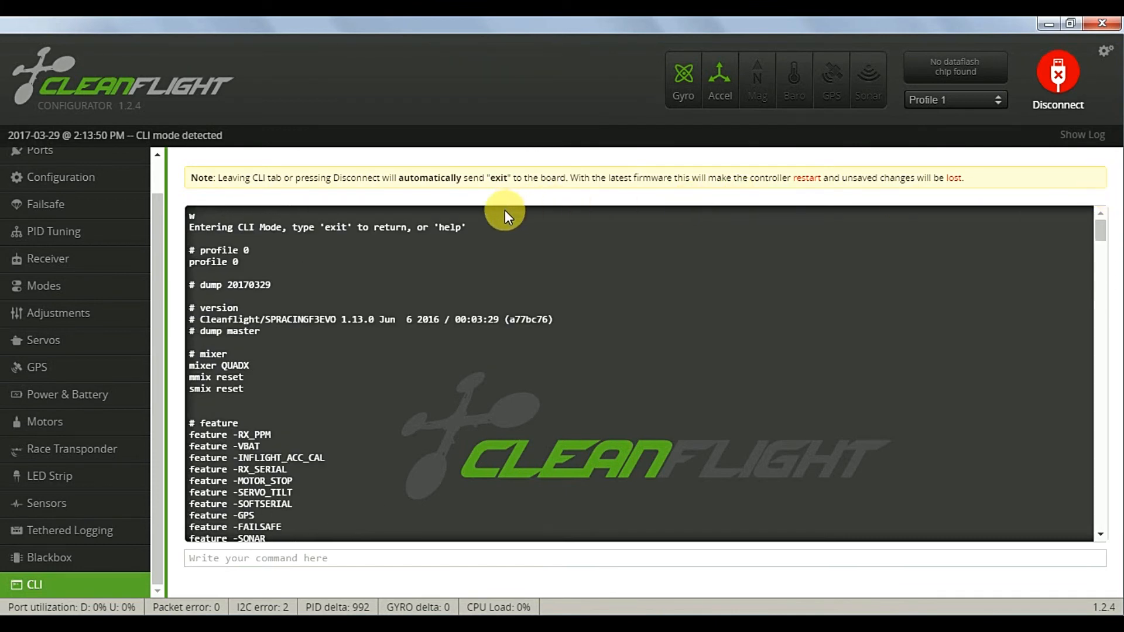
mouse_move(193, 218)
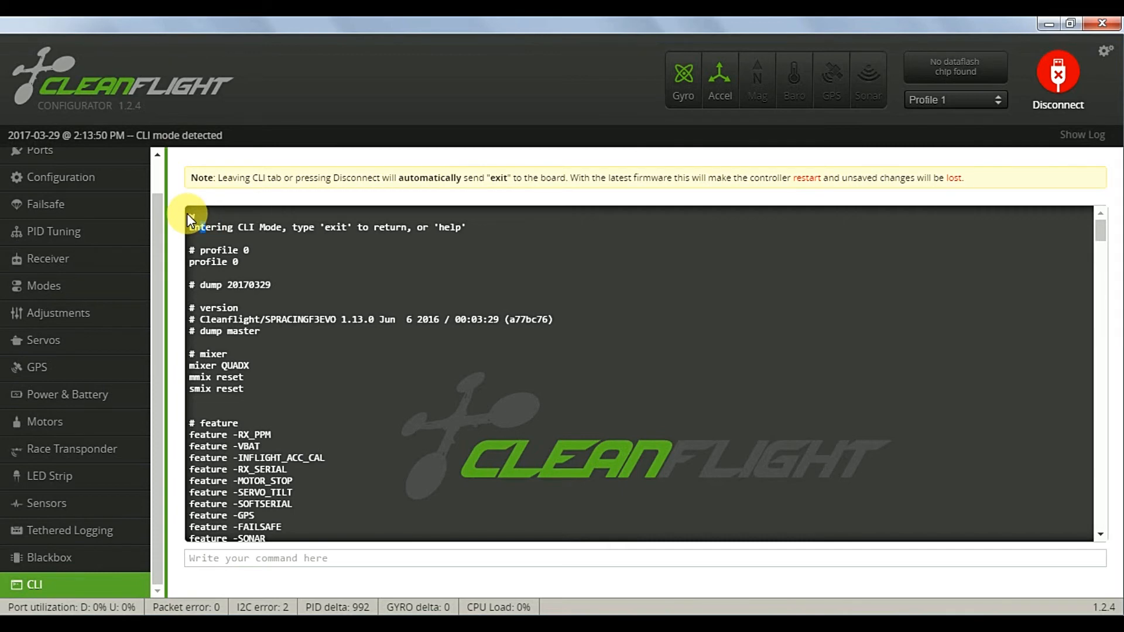
- Highlight the whole dump output from the entry line to the final # prompt
drag(191, 227, 219, 302)
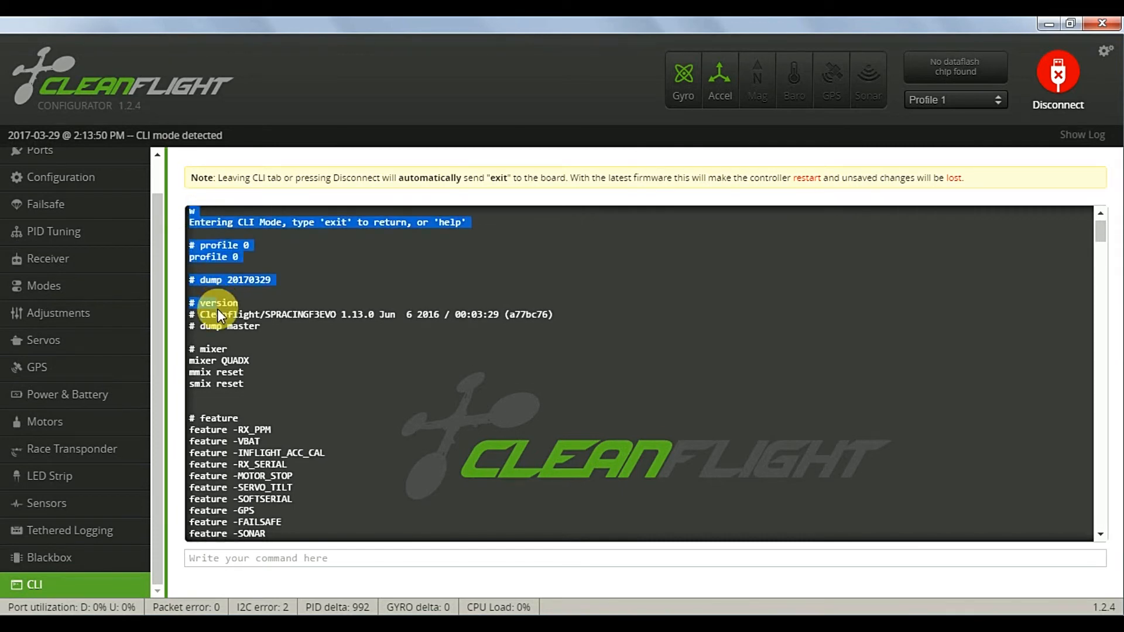
scroll(down, 3)
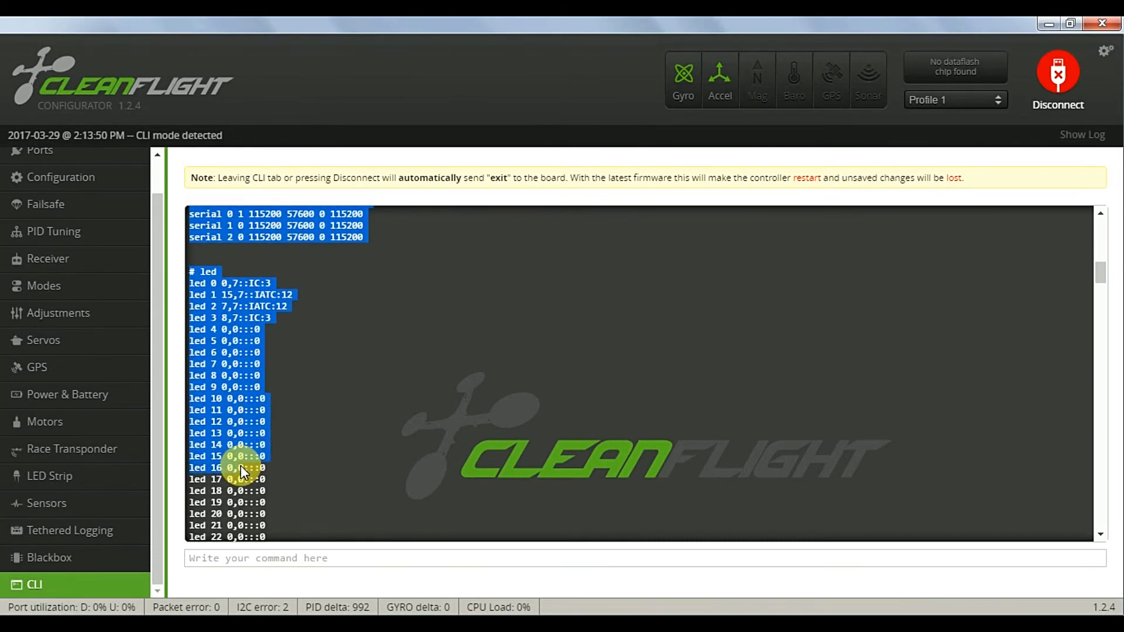
scroll(down, 3)
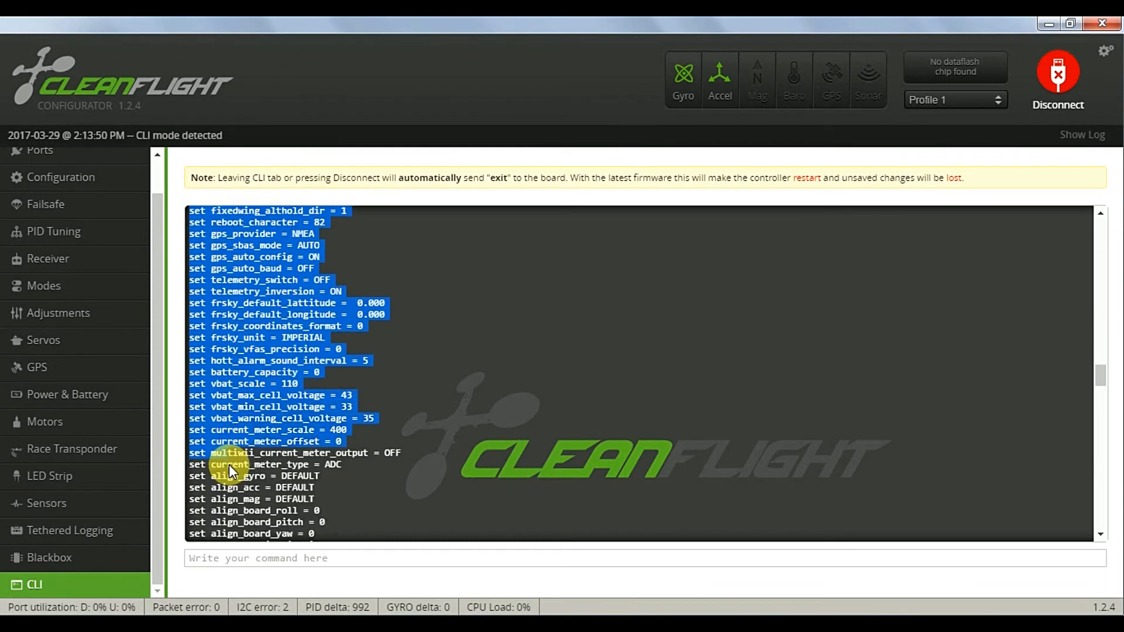
scroll(down, 3)
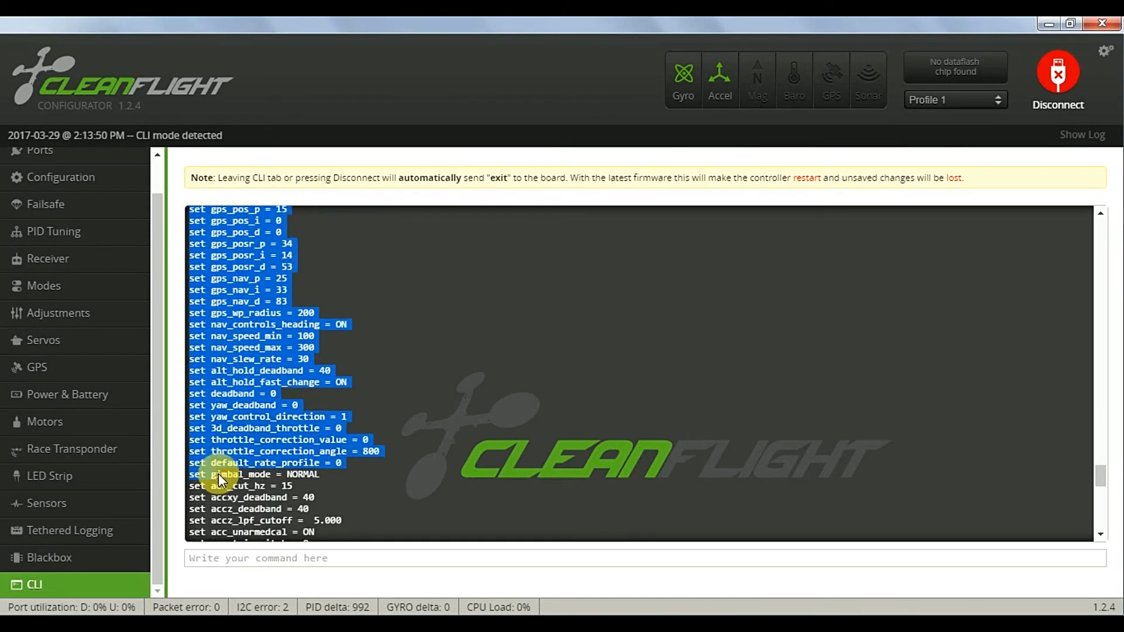
scroll(down, 3)
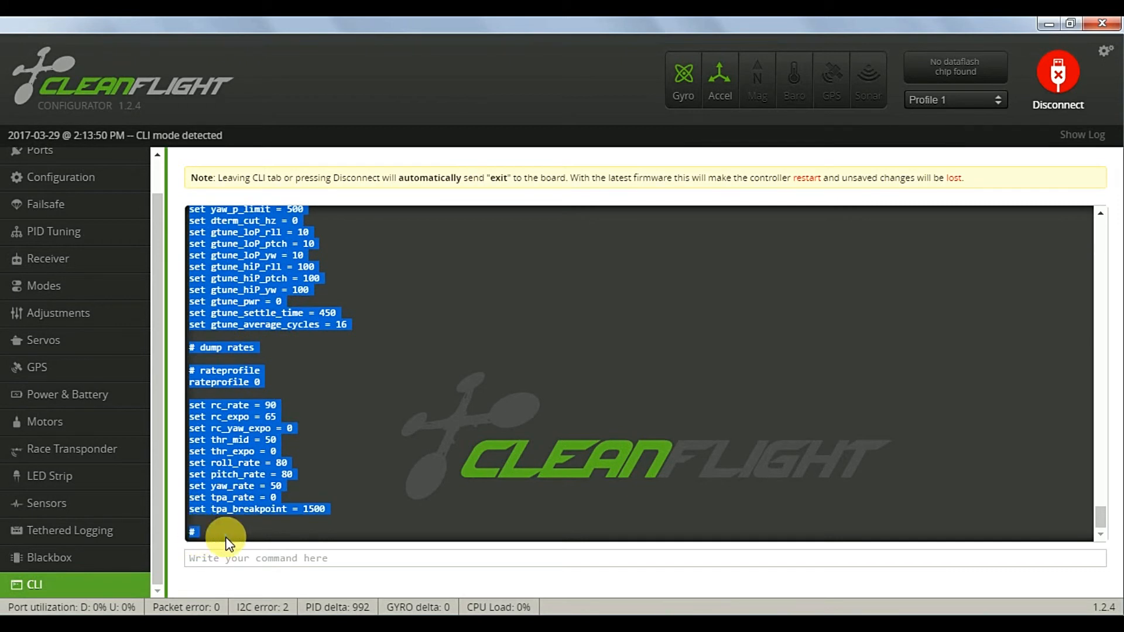
mouse_move(639, 358)
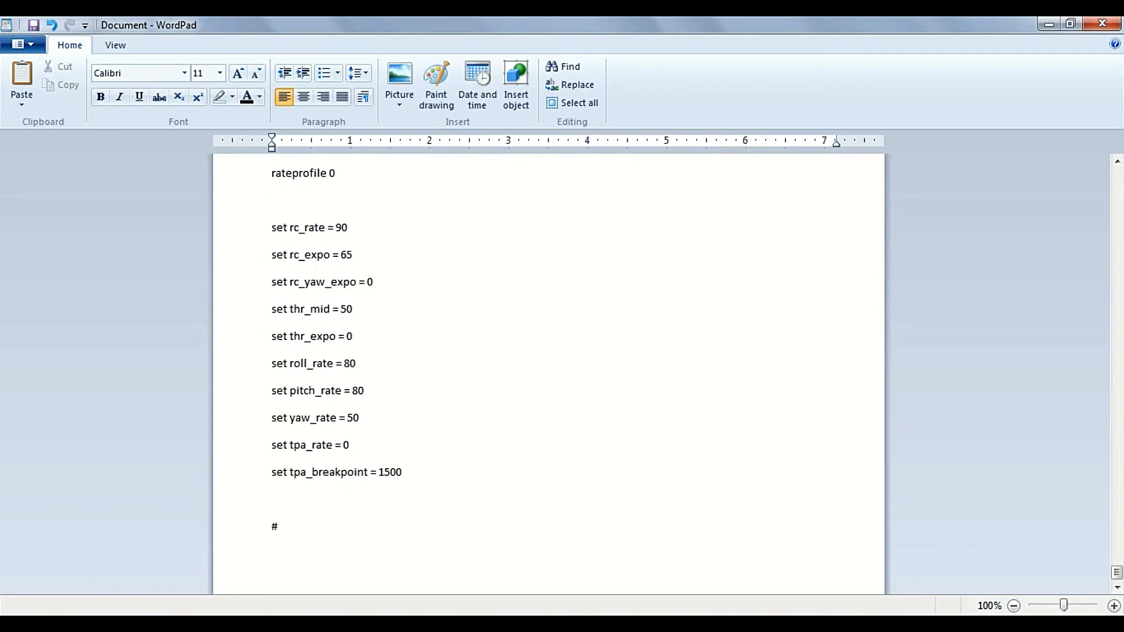
- Scroll through the pasted dump in WordPad and select the stray 'w' on the first line
scroll(down, 3)
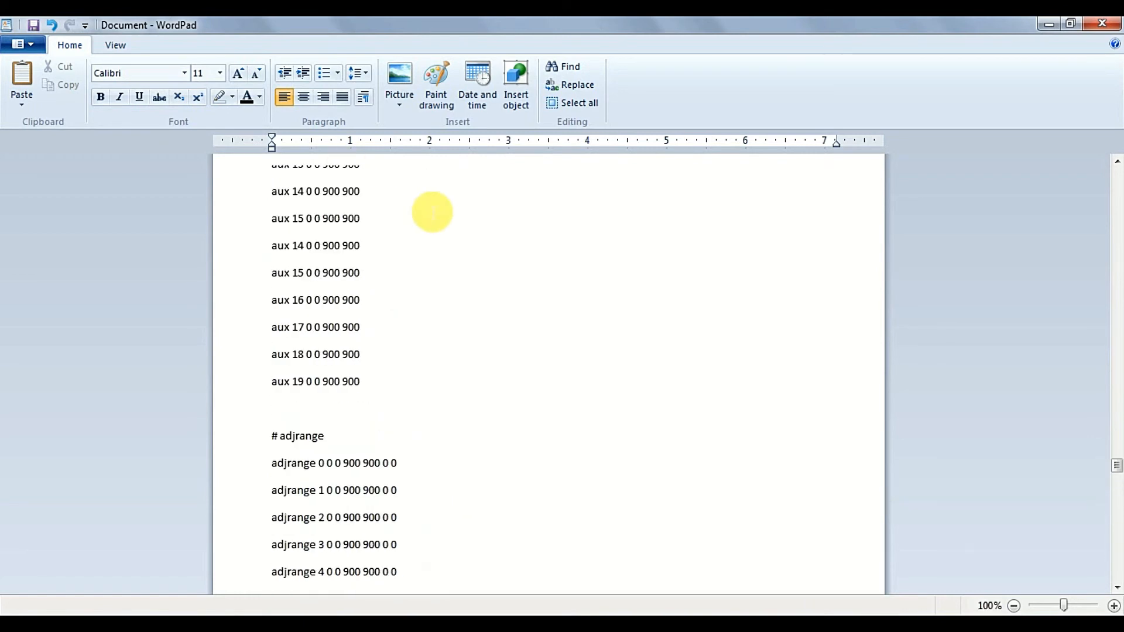
scroll(down, 3)
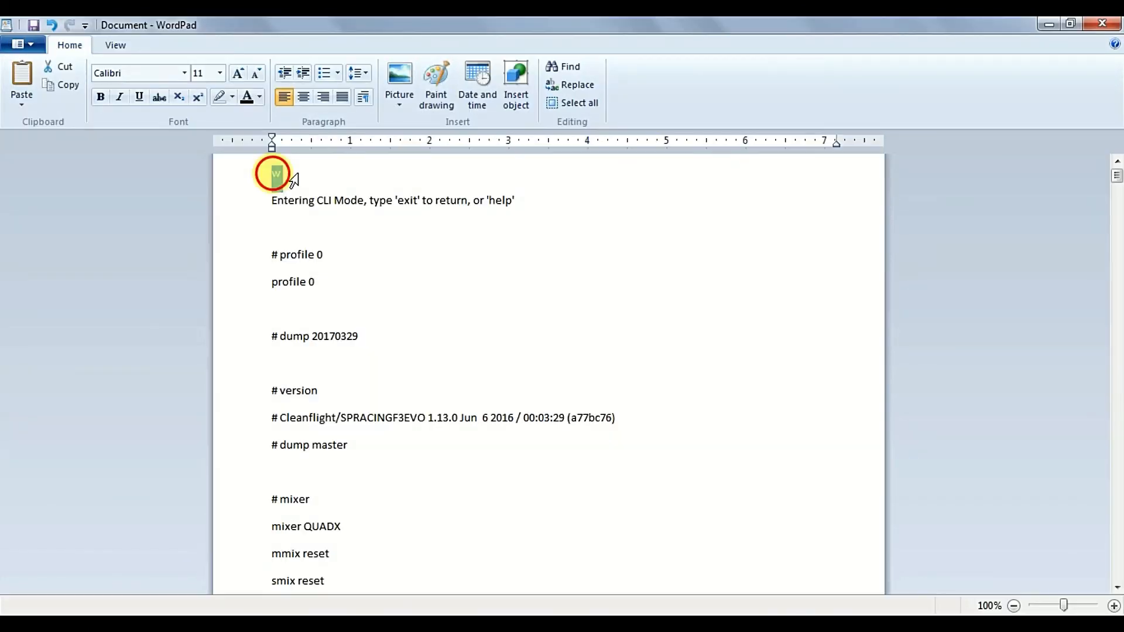
drag(273, 174, 401, 230)
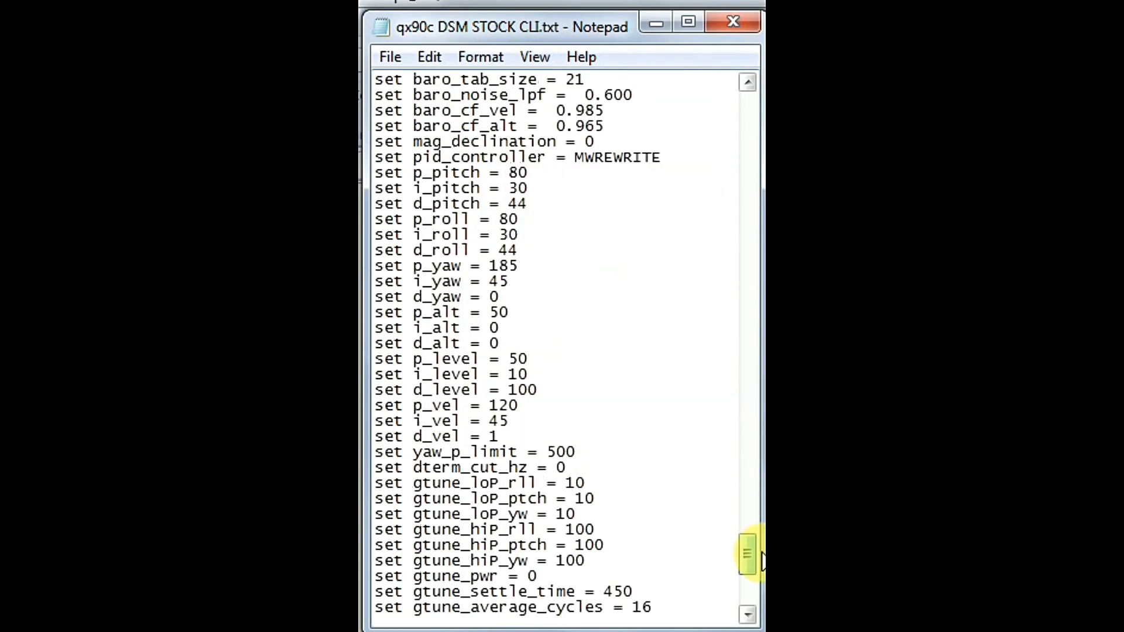
- Scroll through the qx90c DSM STOCK CLI.txt dump in Notepad to review the stock settings
scroll(down, 3)
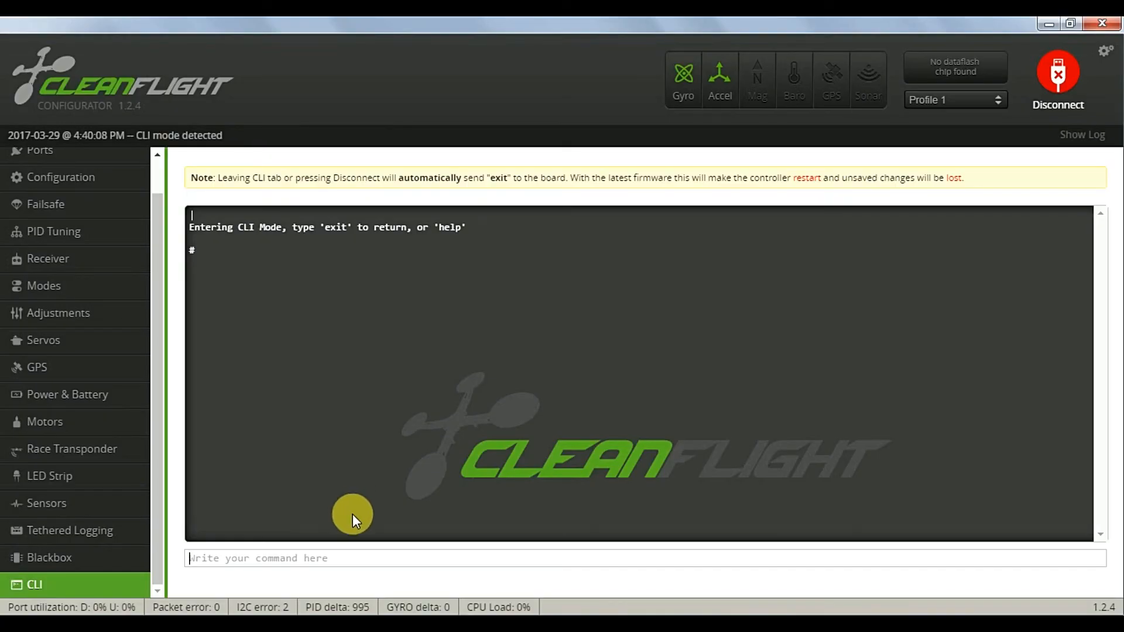
- Send 'rxrange reset' from the CLI, then disconnect and reconnect to the flight controller
text(rxrange reset)
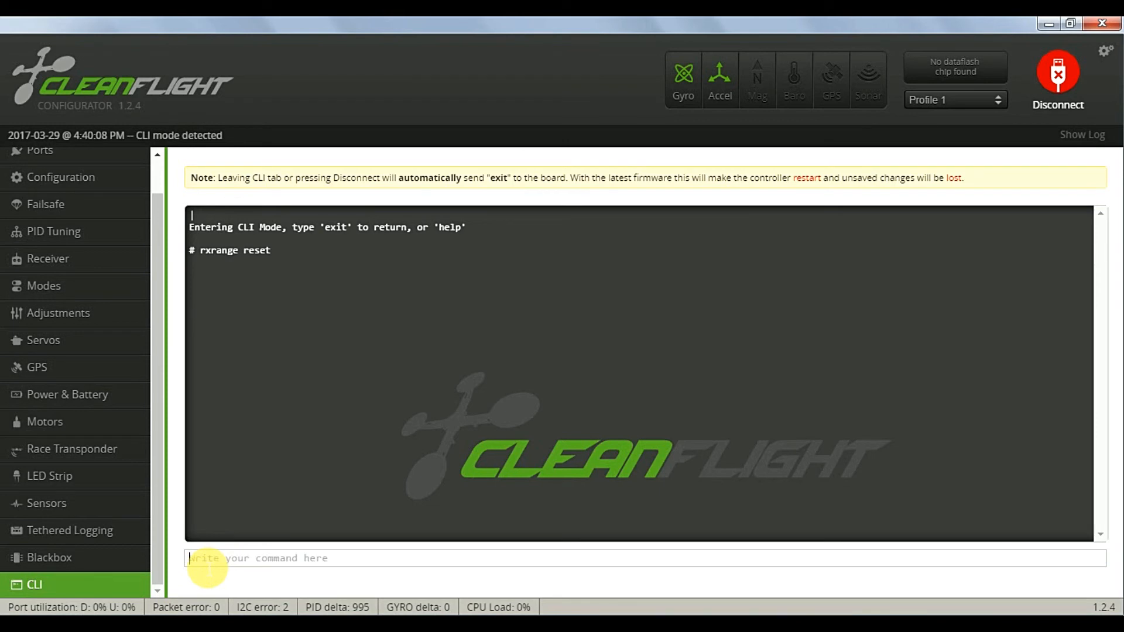
click(1058, 73)
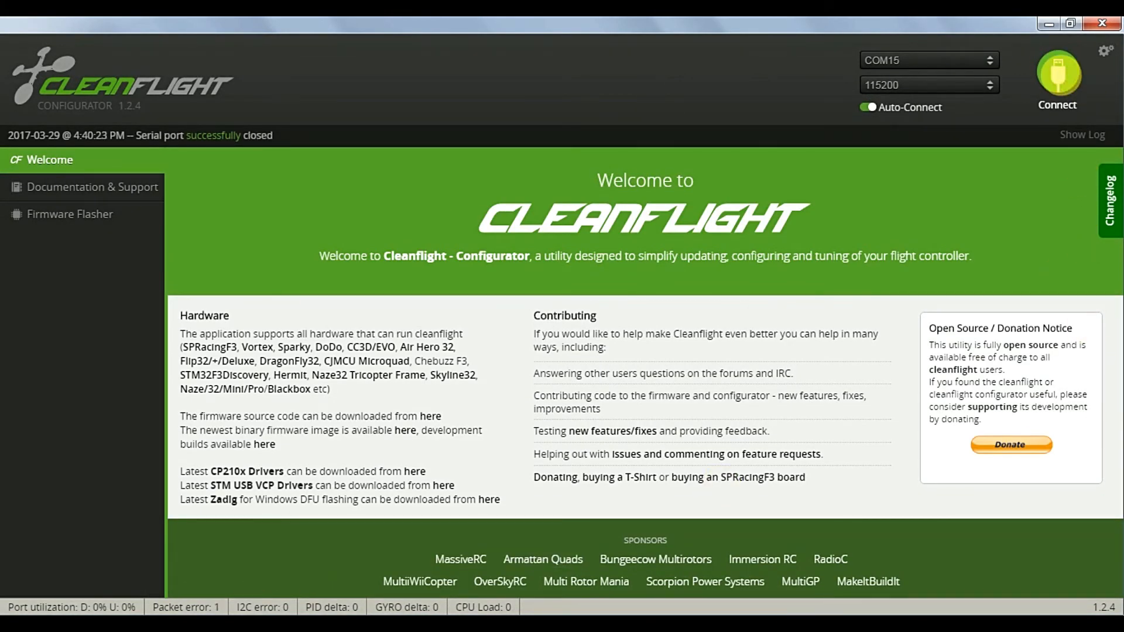
click(1059, 74)
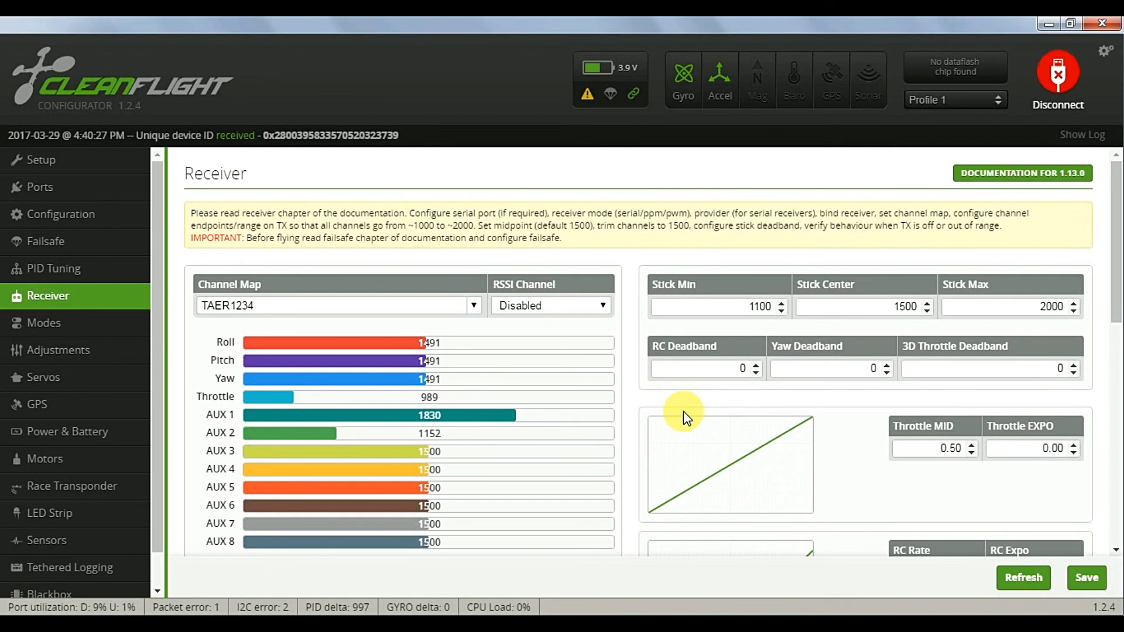
- Save the receiver settings to the board's EEPROM with channels reading around 1490
click(1086, 578)
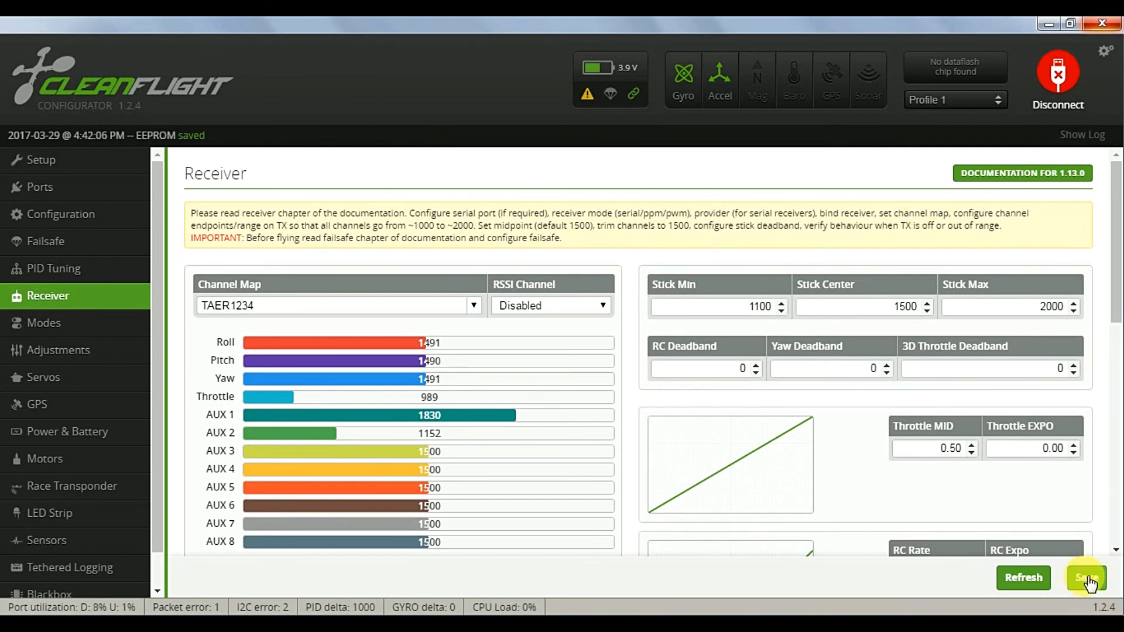
mouse_move(68, 158)
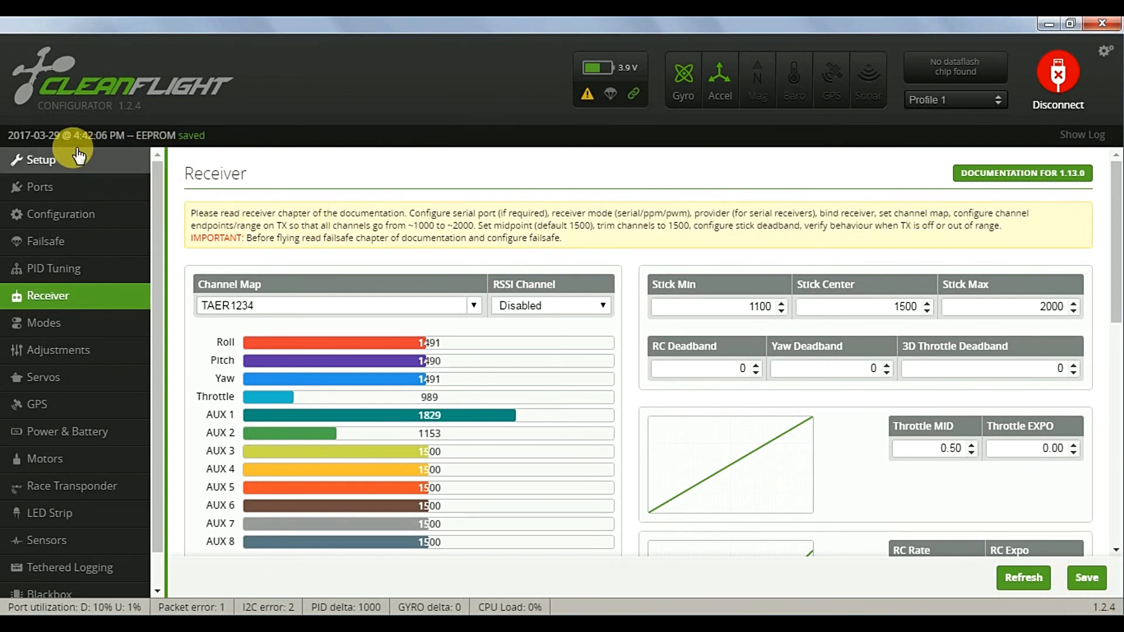
- On Setup, zero the heading and calibrate the accelerometer level, then disconnect from the board
click(40, 159)
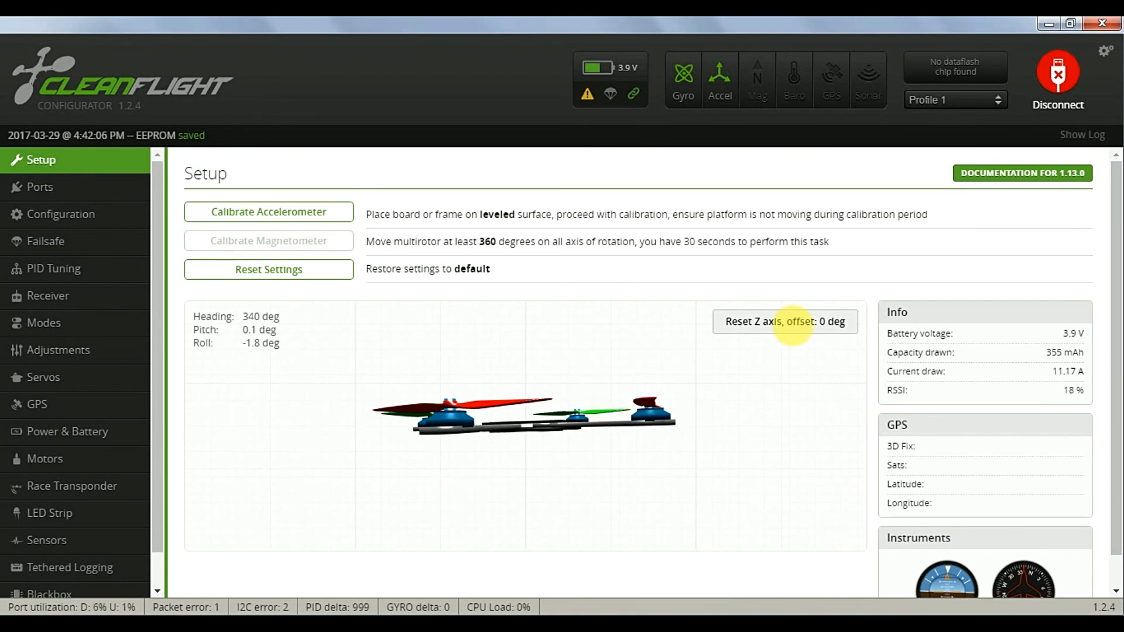
click(784, 320)
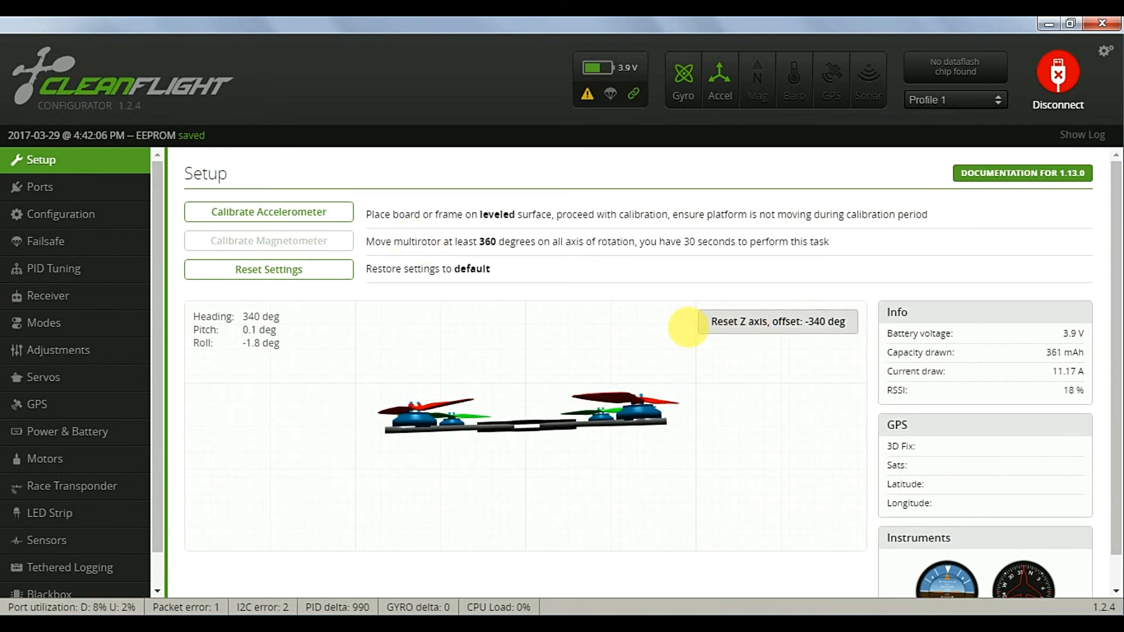
click(268, 212)
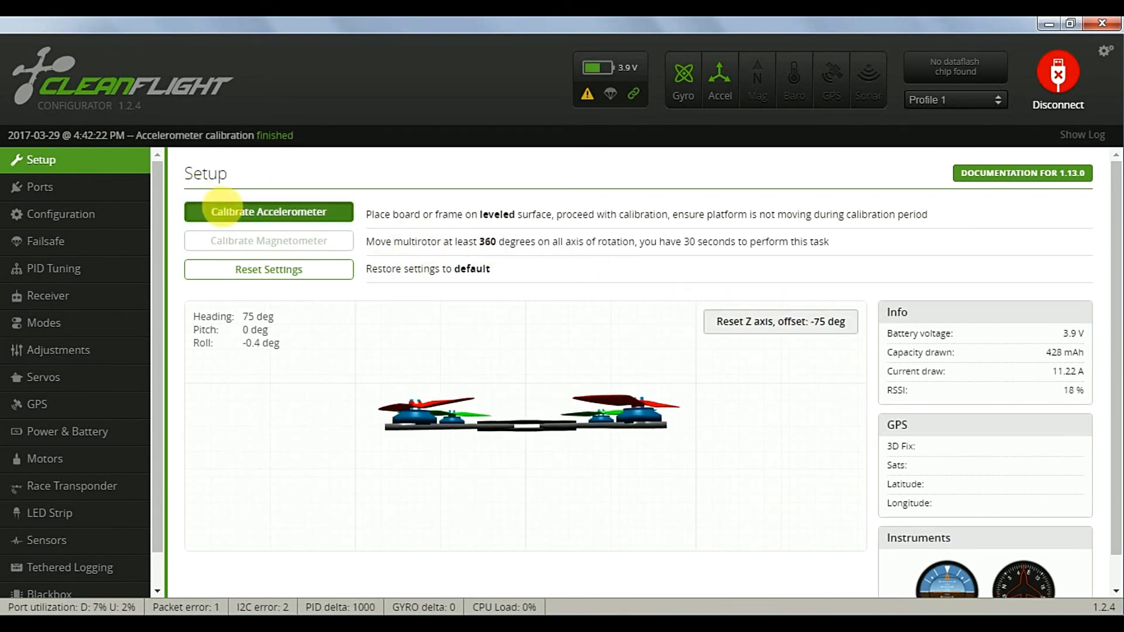
click(268, 212)
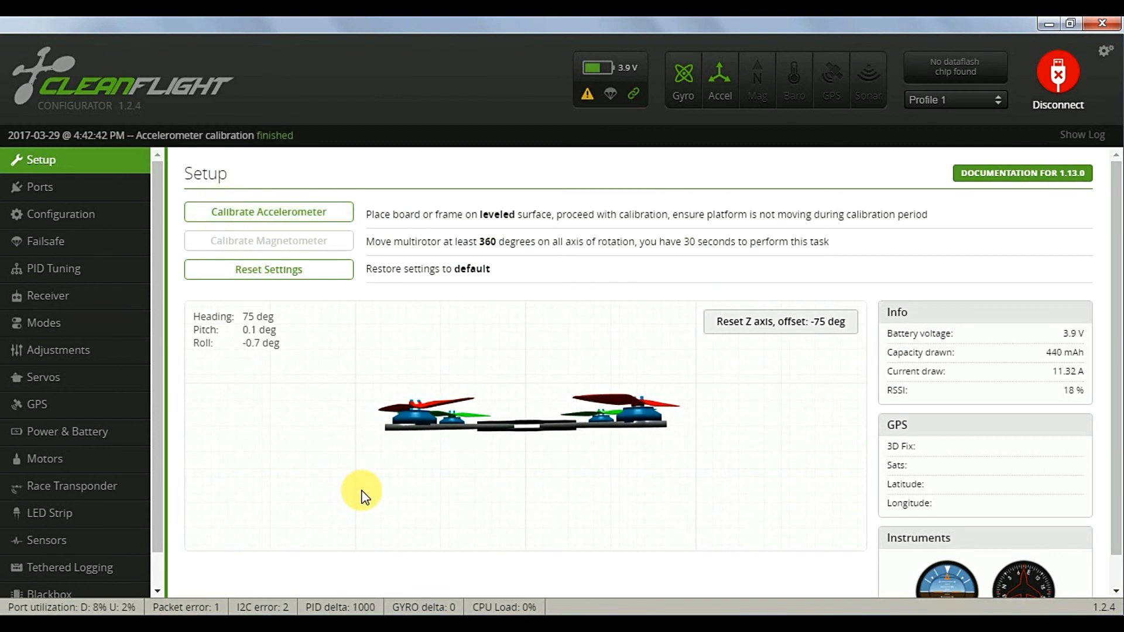
mouse_move(1105, 87)
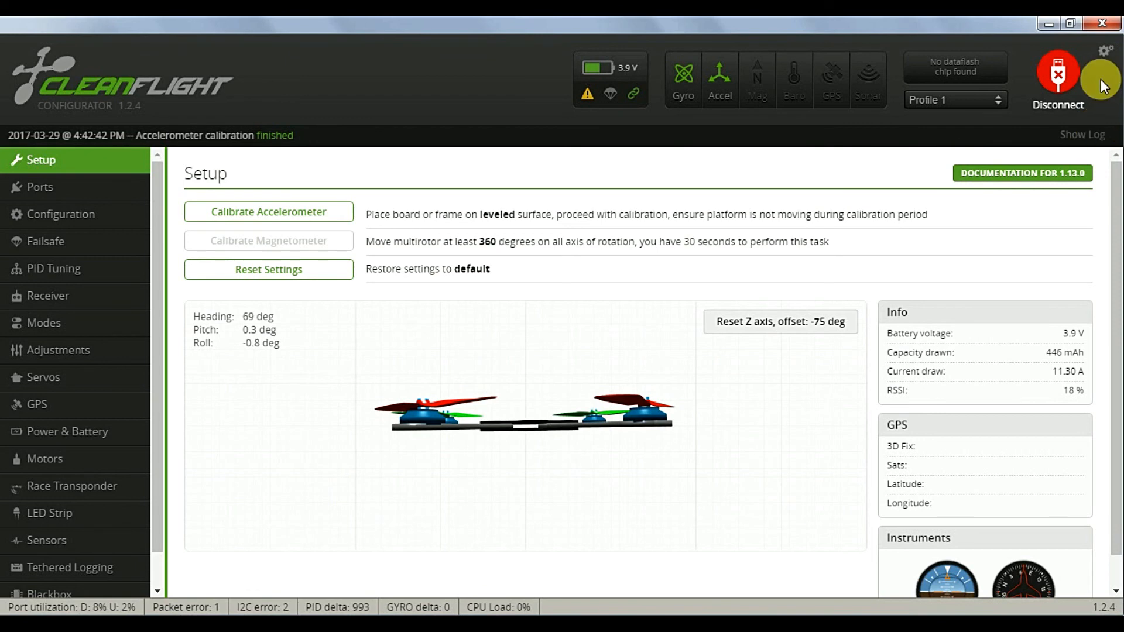
click(1057, 76)
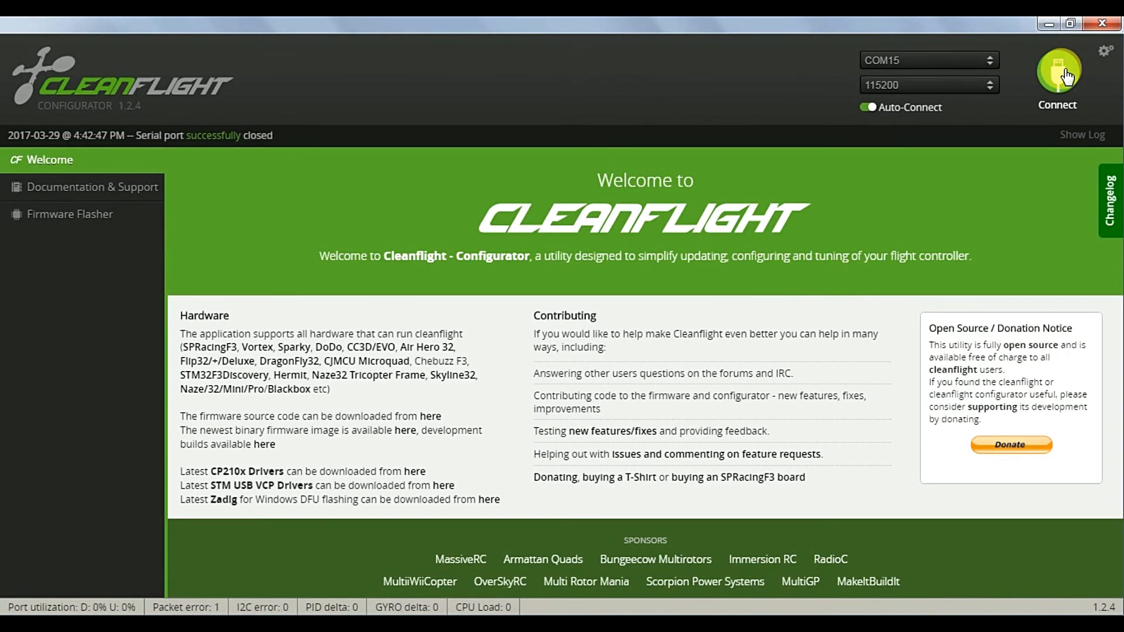